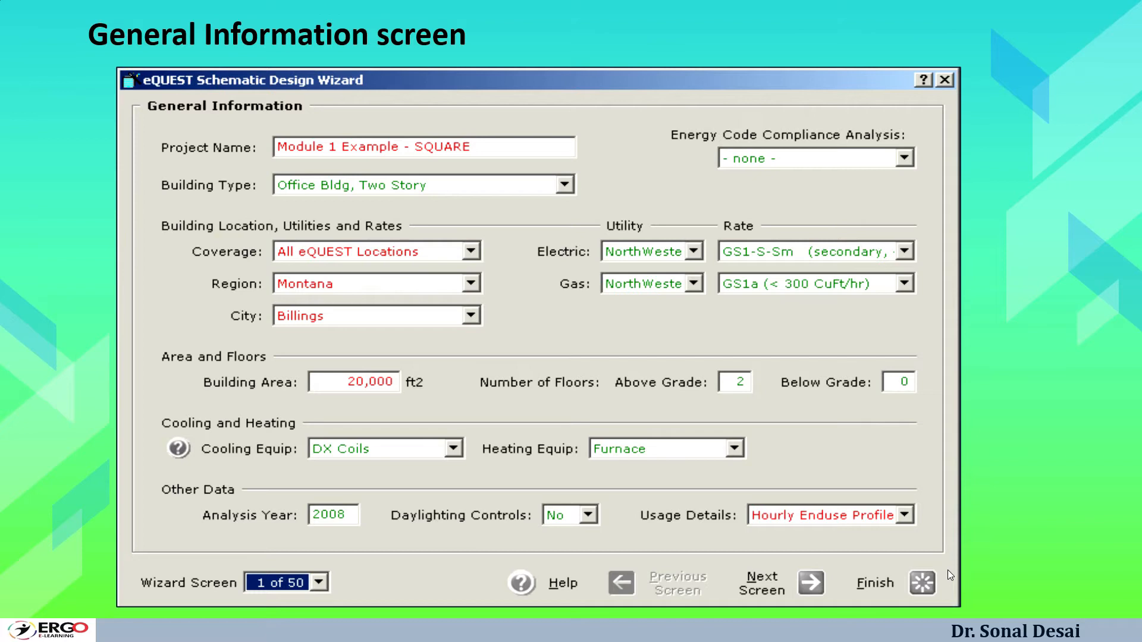
pyautogui.moveTo(938, 575)
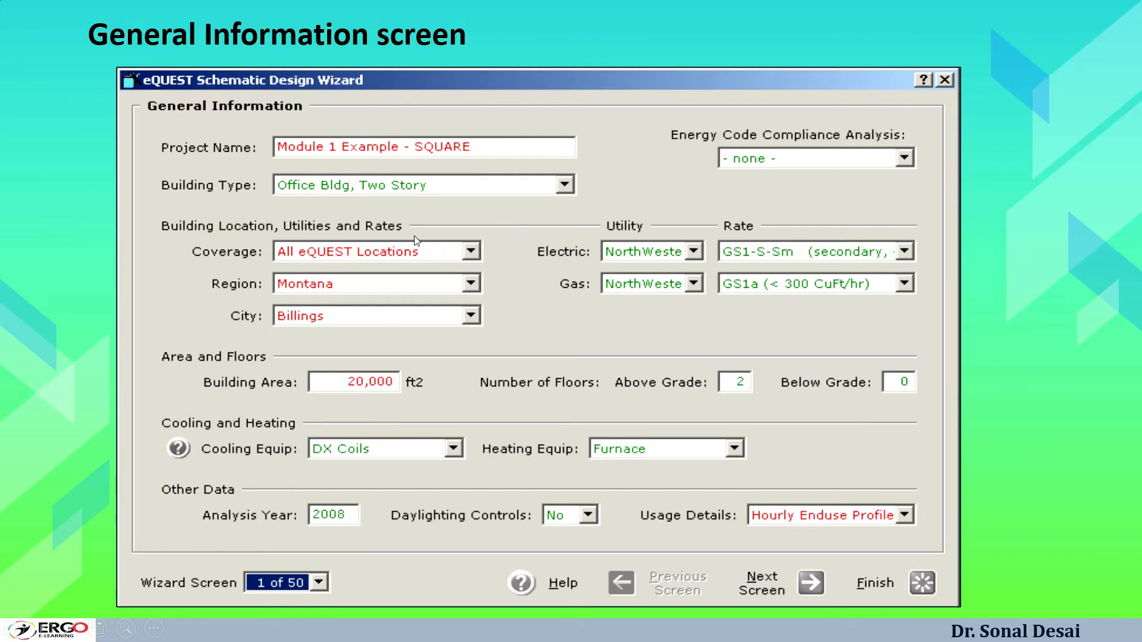
pyautogui.moveTo(246, 179)
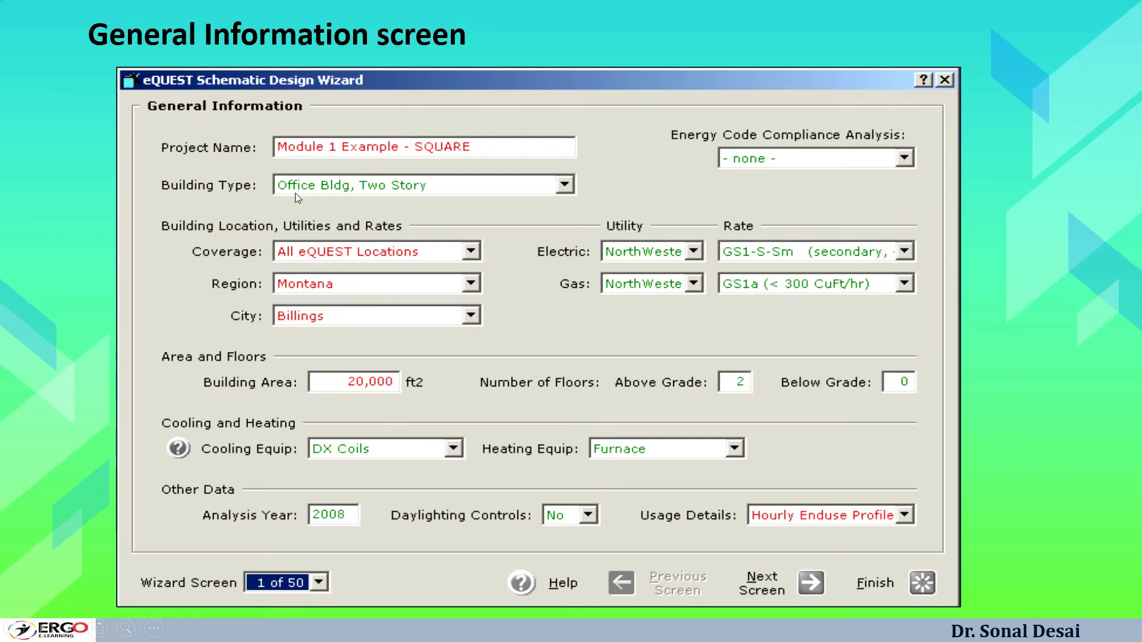
pyautogui.moveTo(305, 160)
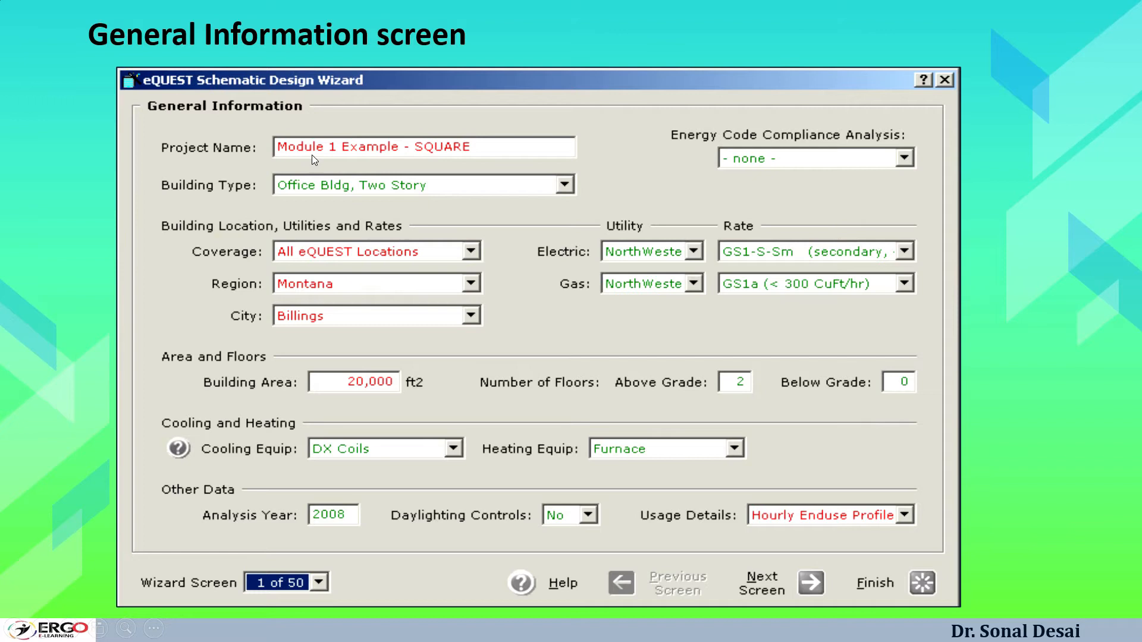
pyautogui.moveTo(554, 259)
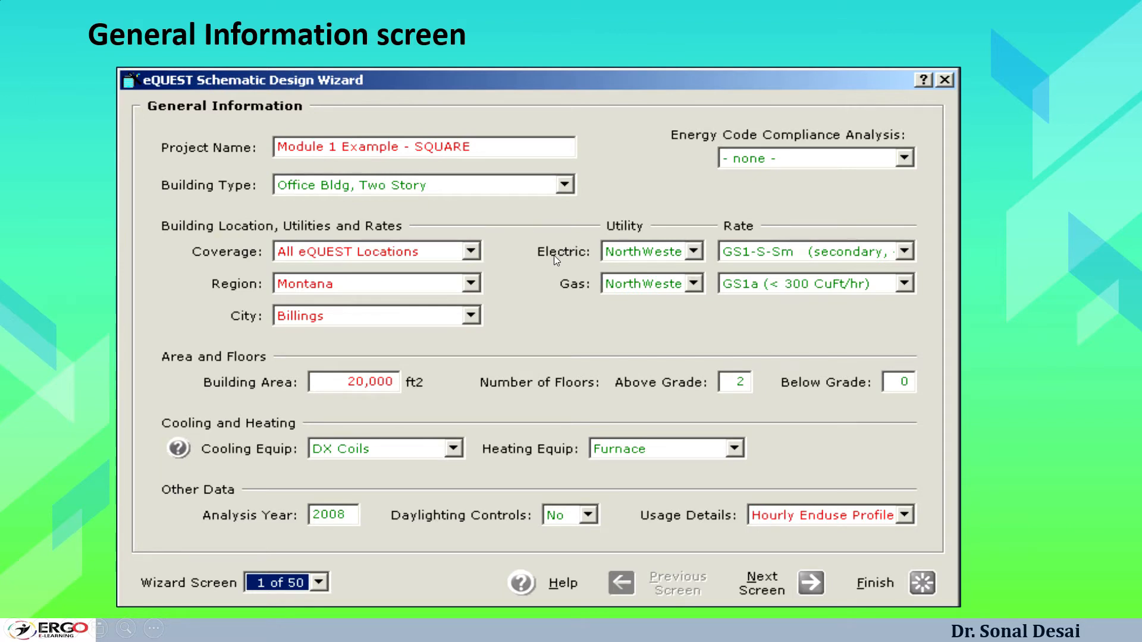
pyautogui.moveTo(477, 417)
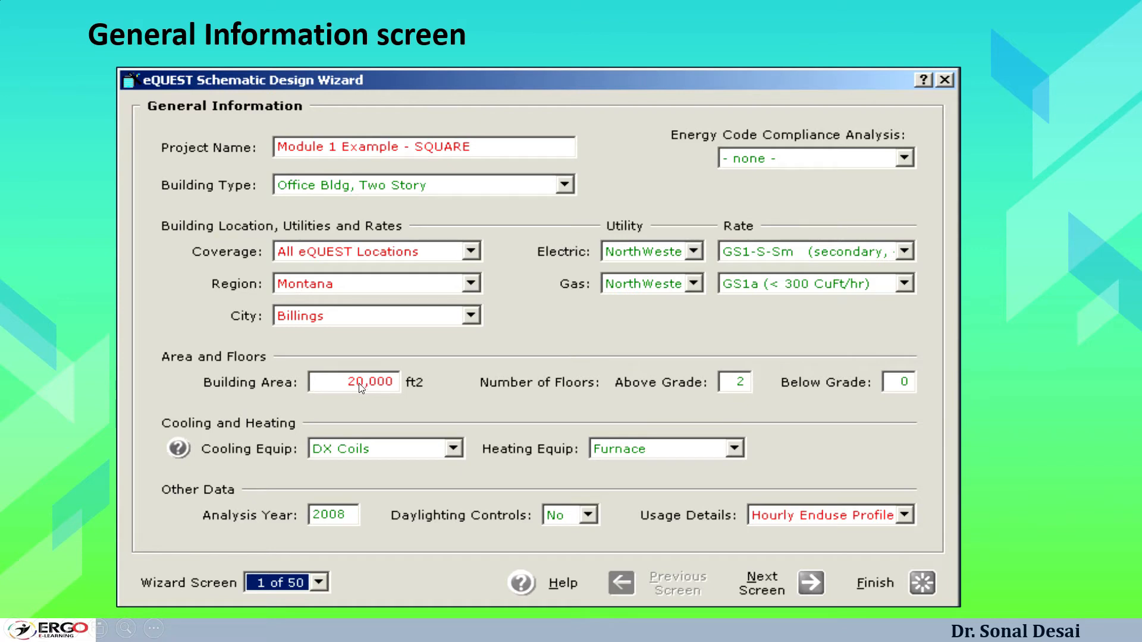
pyautogui.moveTo(568, 415)
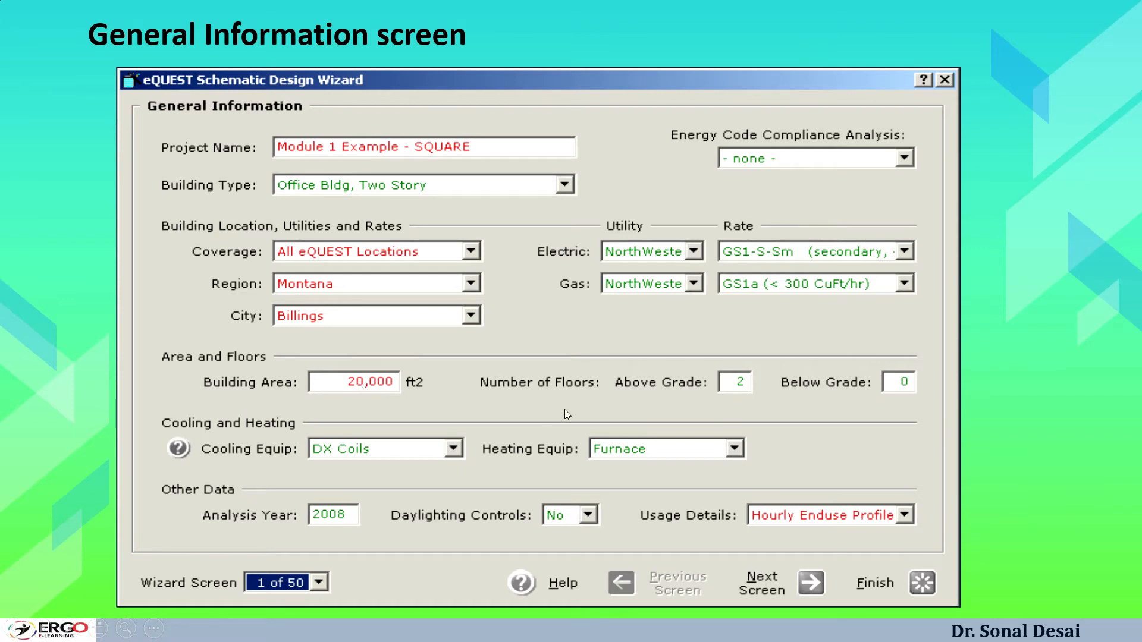
pyautogui.moveTo(480, 437)
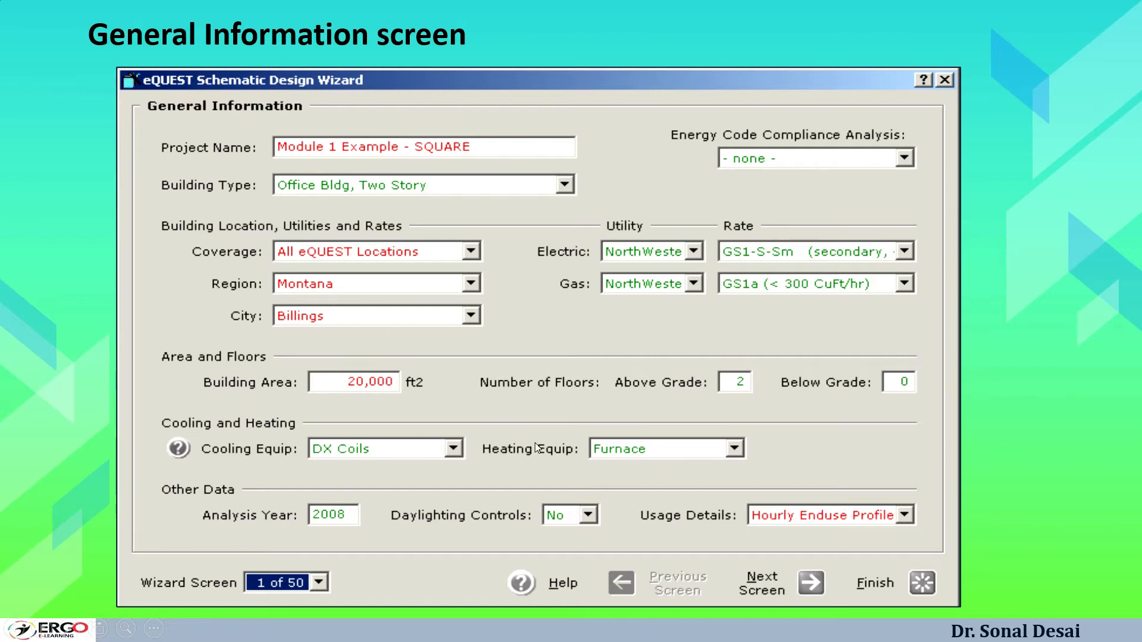
# Scroll to the Building Footprint screen's Footprint Shape list, showing the custom option
pyautogui.scroll(-3)
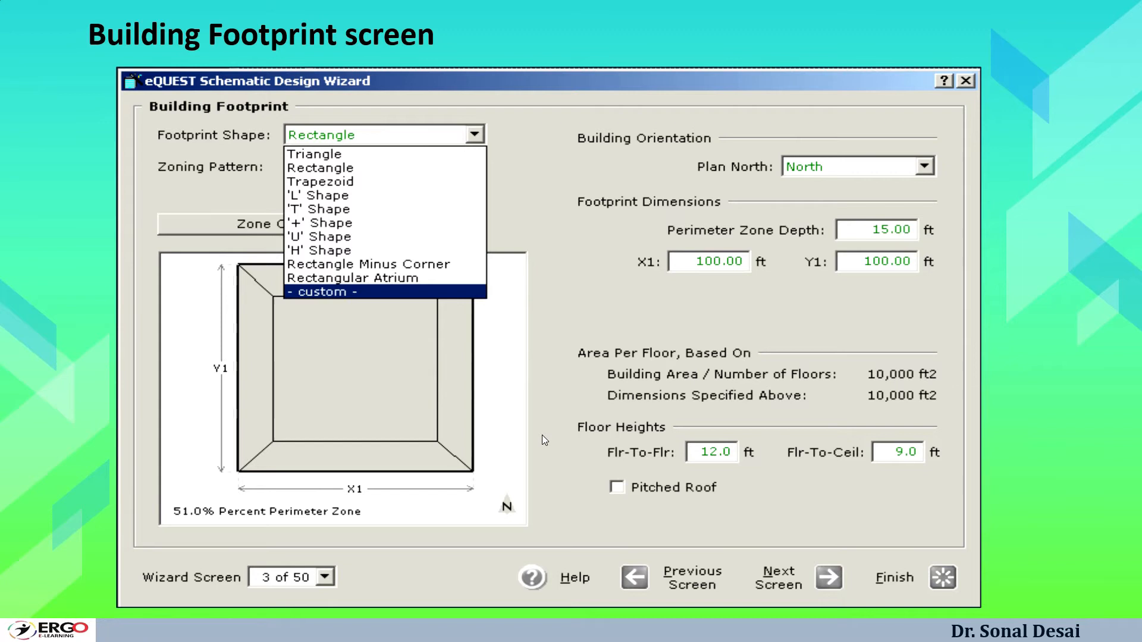
pyautogui.moveTo(533, 440)
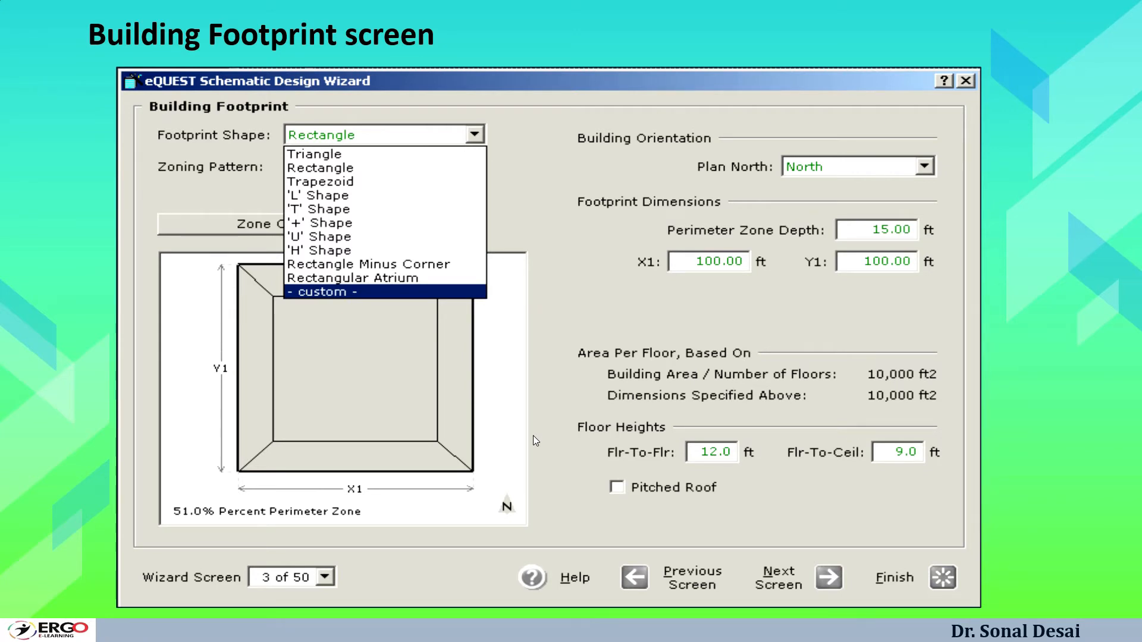
pyautogui.moveTo(740, 425)
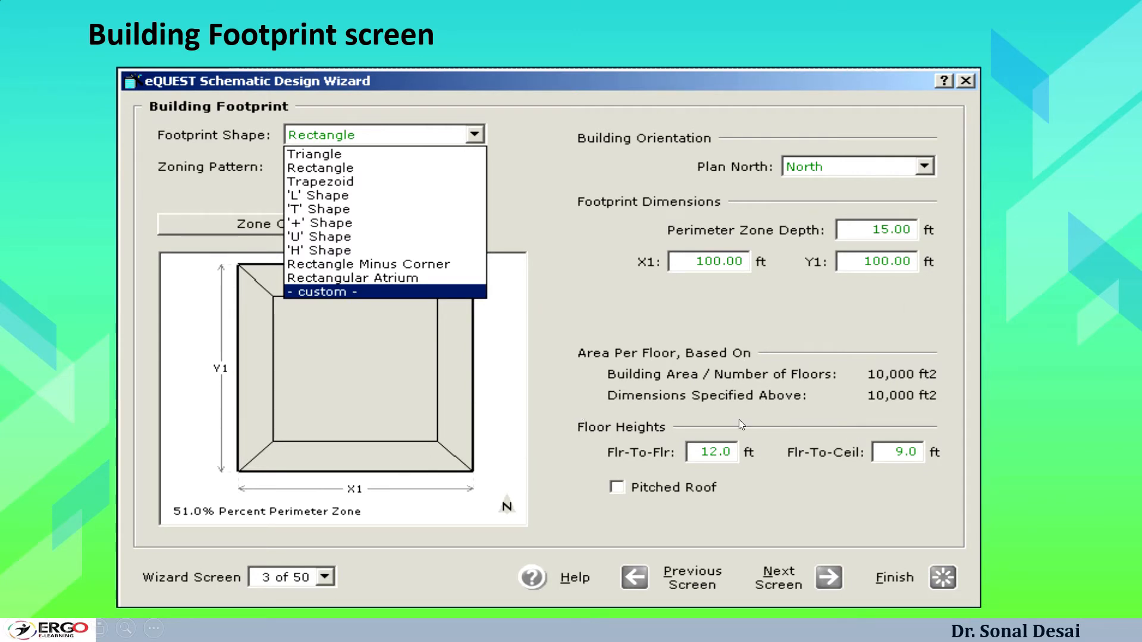
pyautogui.moveTo(473, 295)
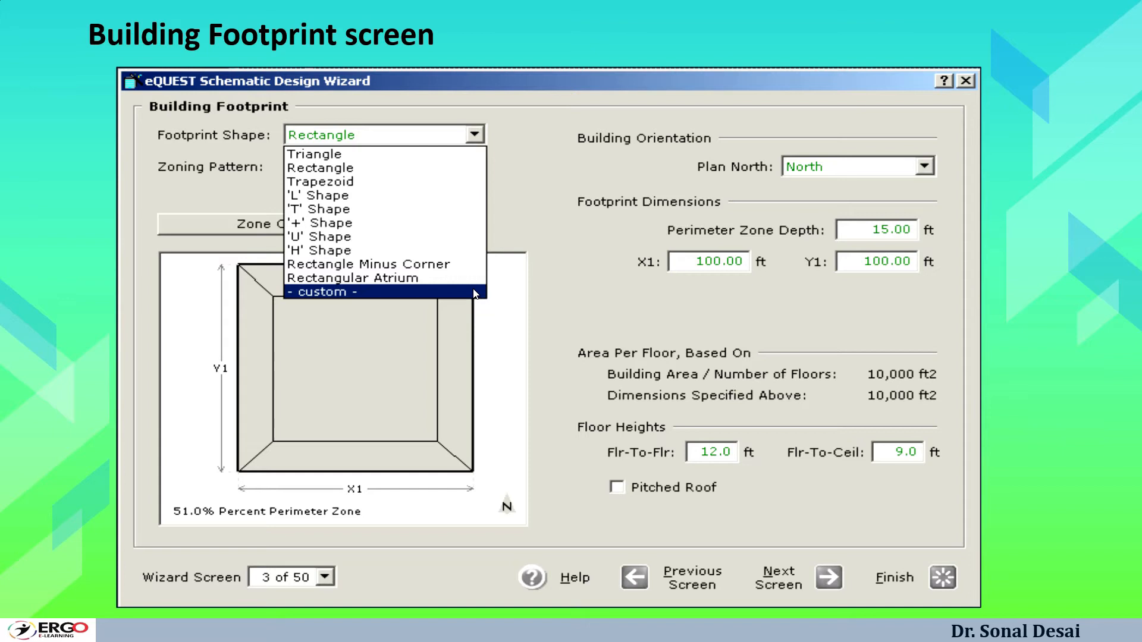
pyautogui.moveTo(723, 220)
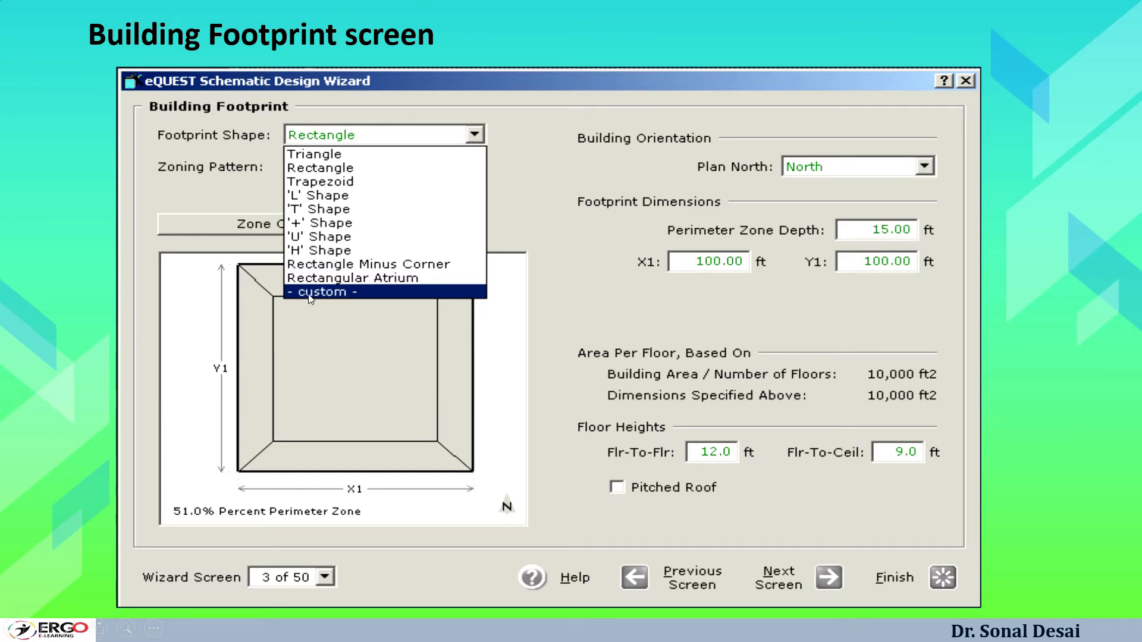
pyautogui.moveTo(305, 296)
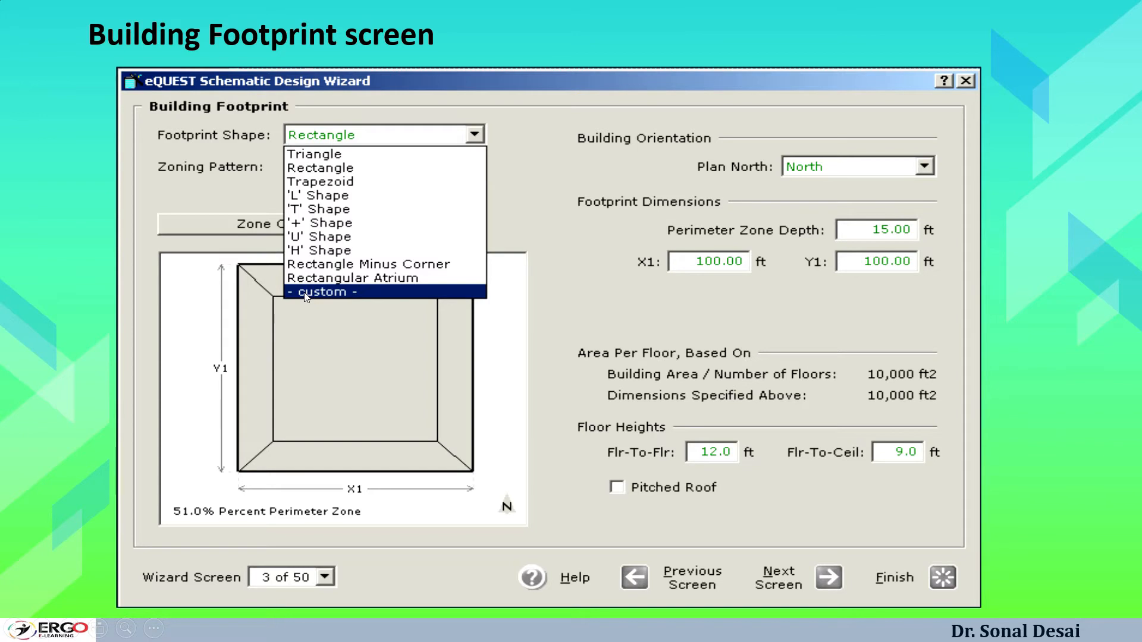
pyautogui.moveTo(247, 327)
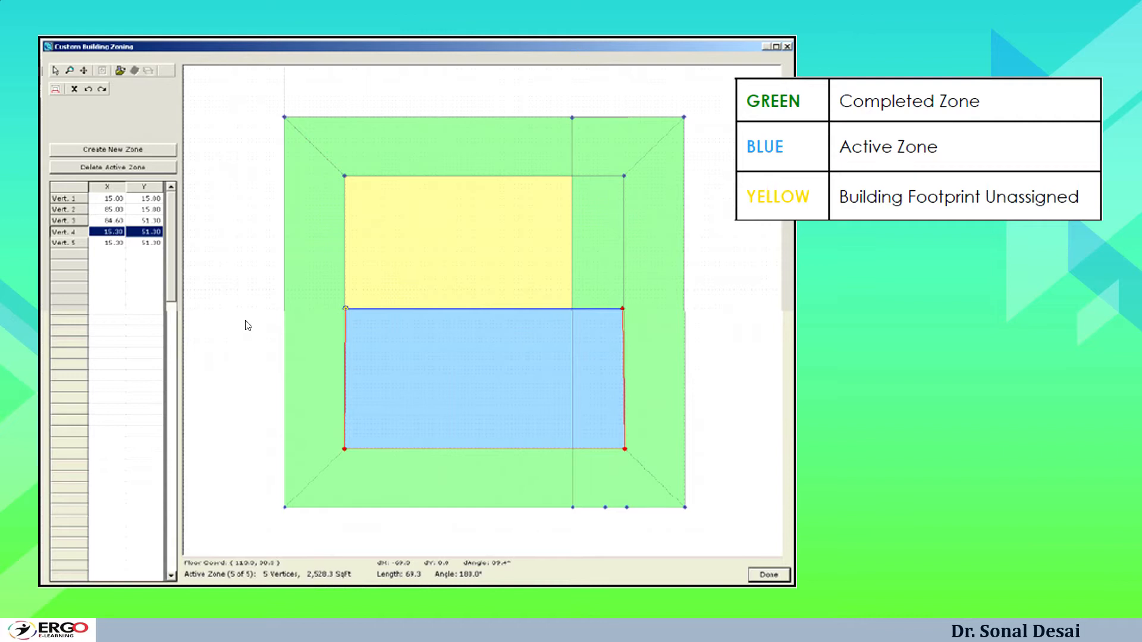
pyautogui.moveTo(248, 318)
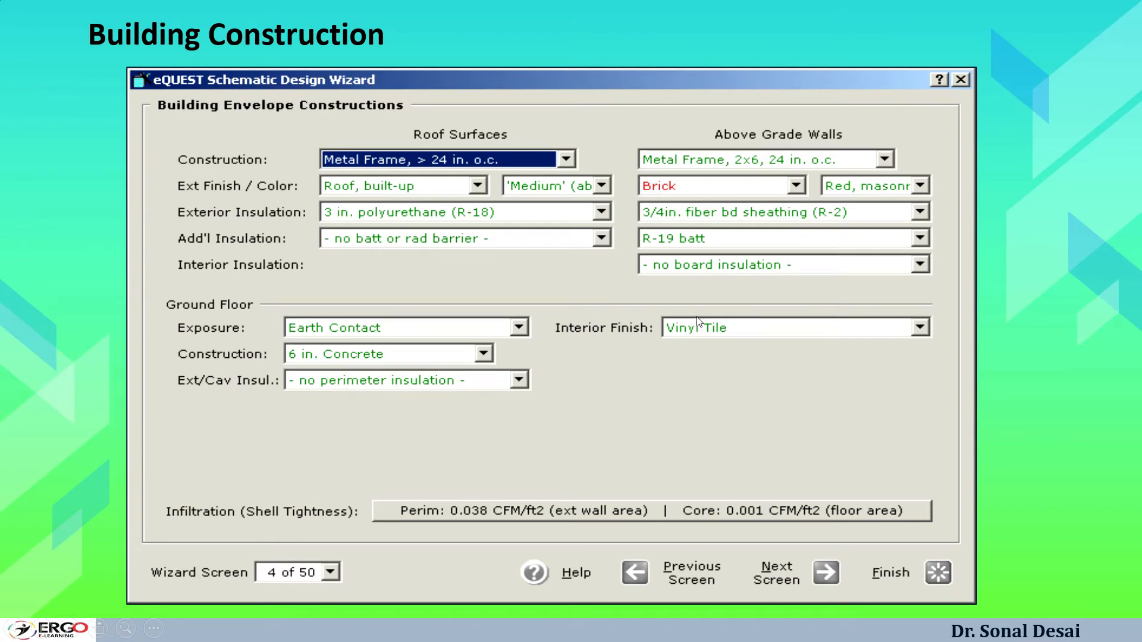
pyautogui.moveTo(388, 139)
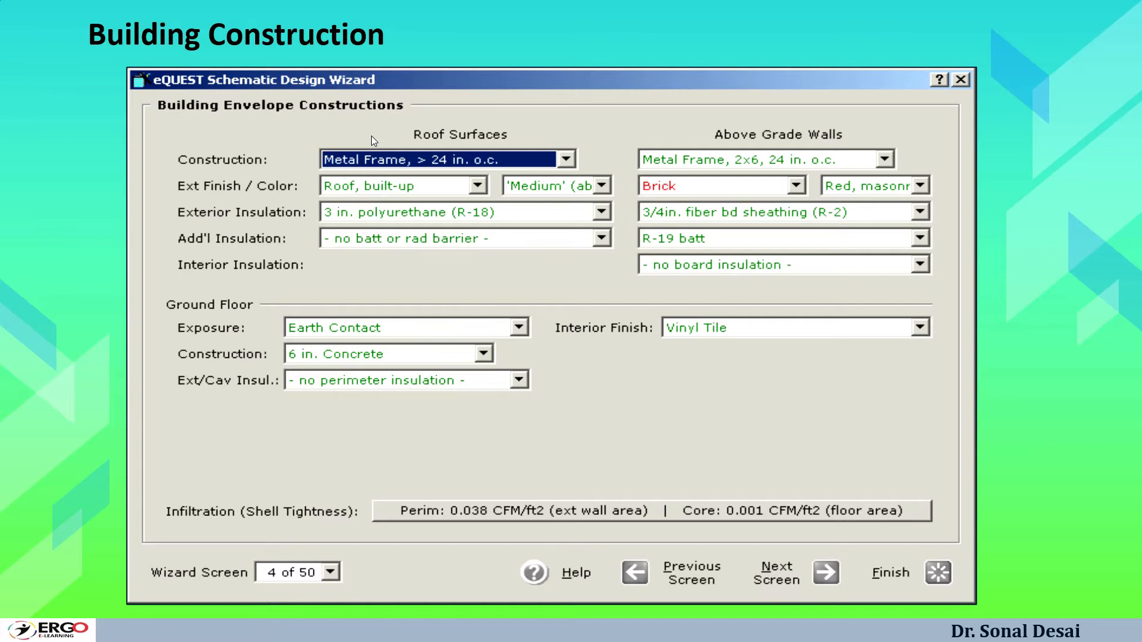
pyautogui.moveTo(617, 373)
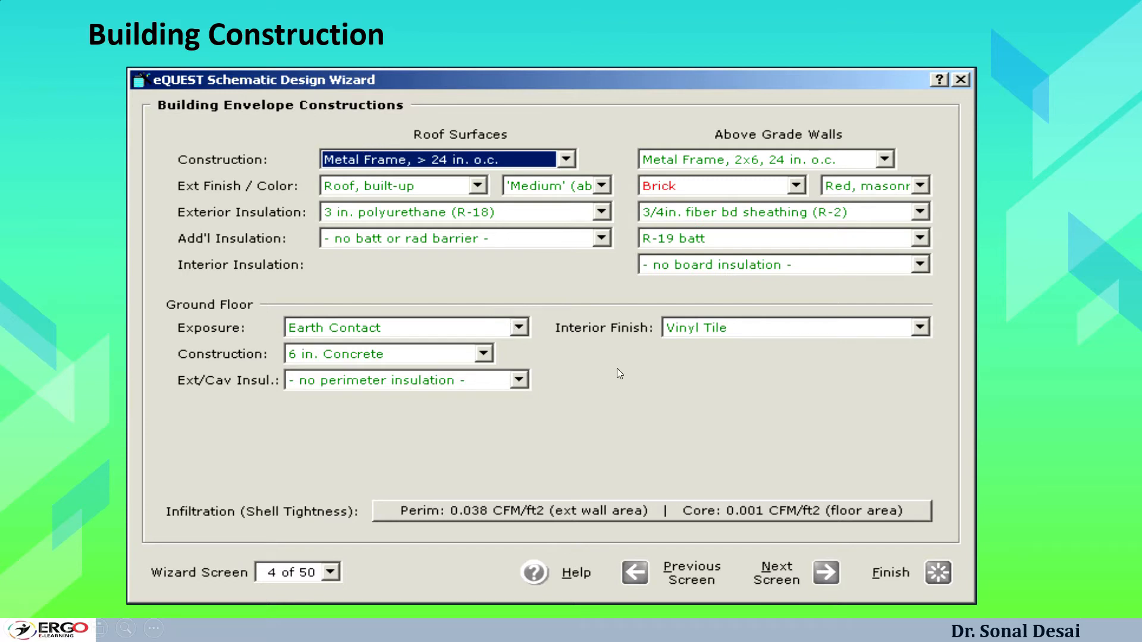
pyautogui.moveTo(393, 411)
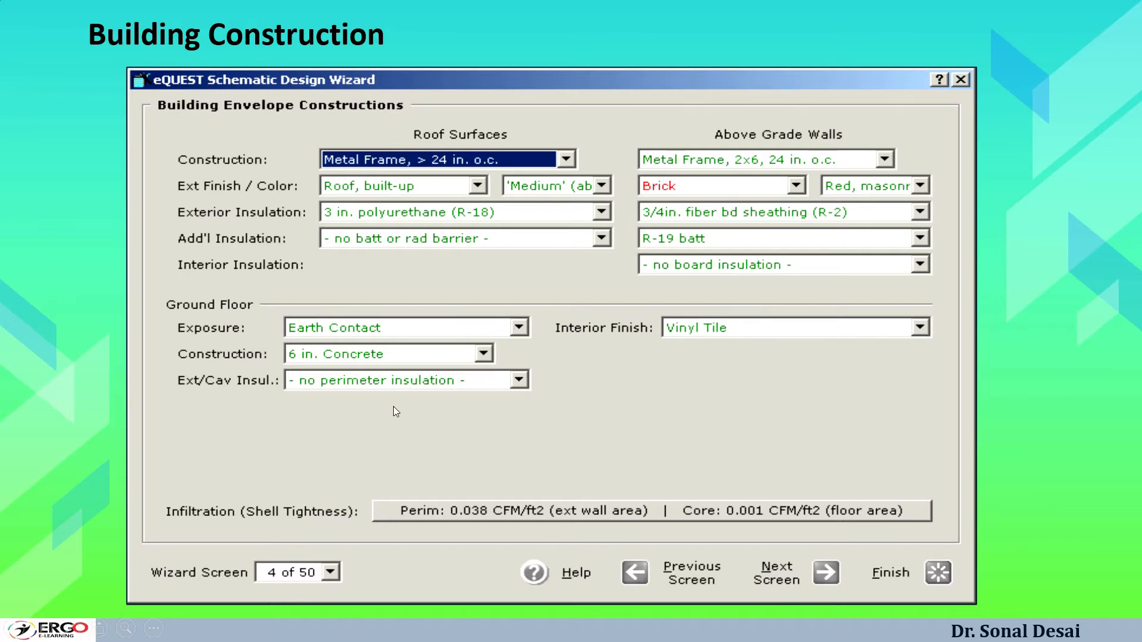
pyautogui.moveTo(744, 350)
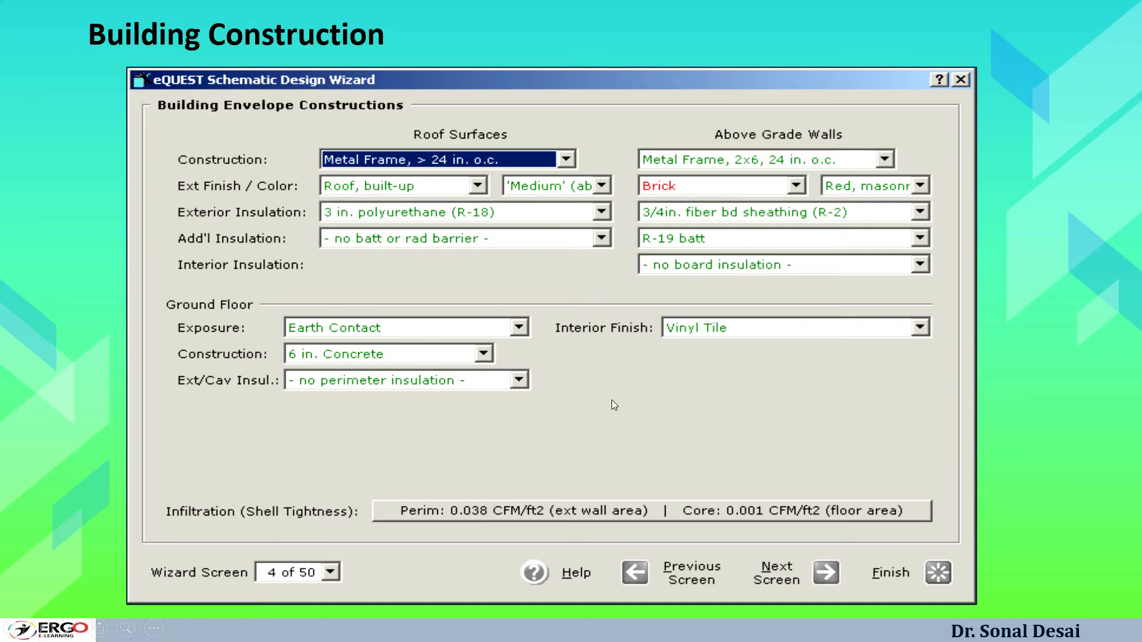
pyautogui.moveTo(609, 403)
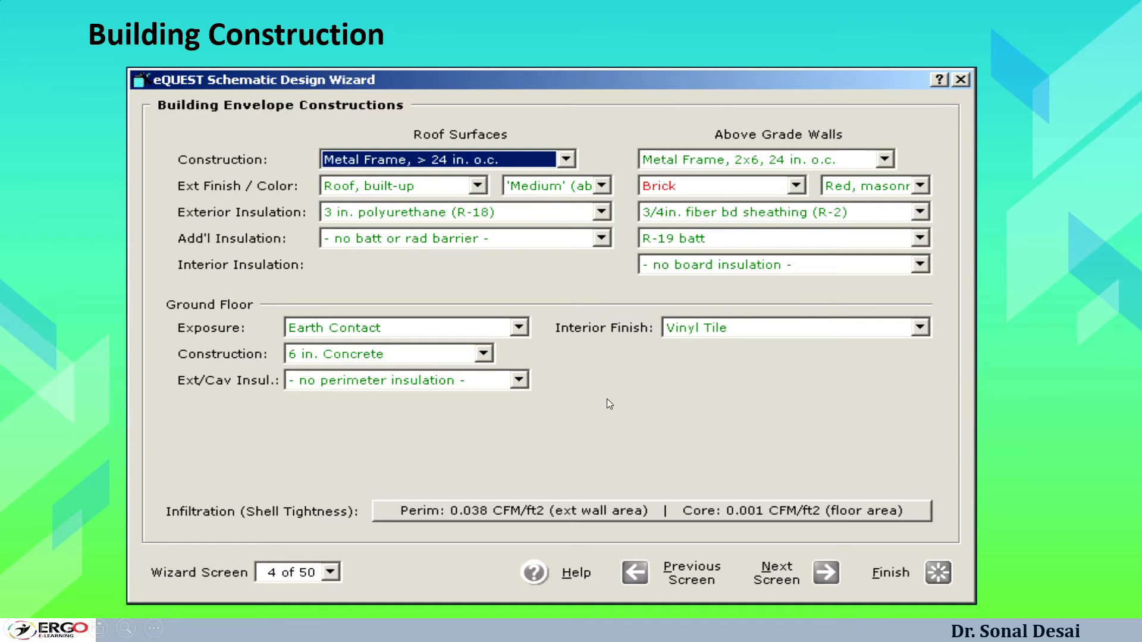
pyautogui.moveTo(317, 457)
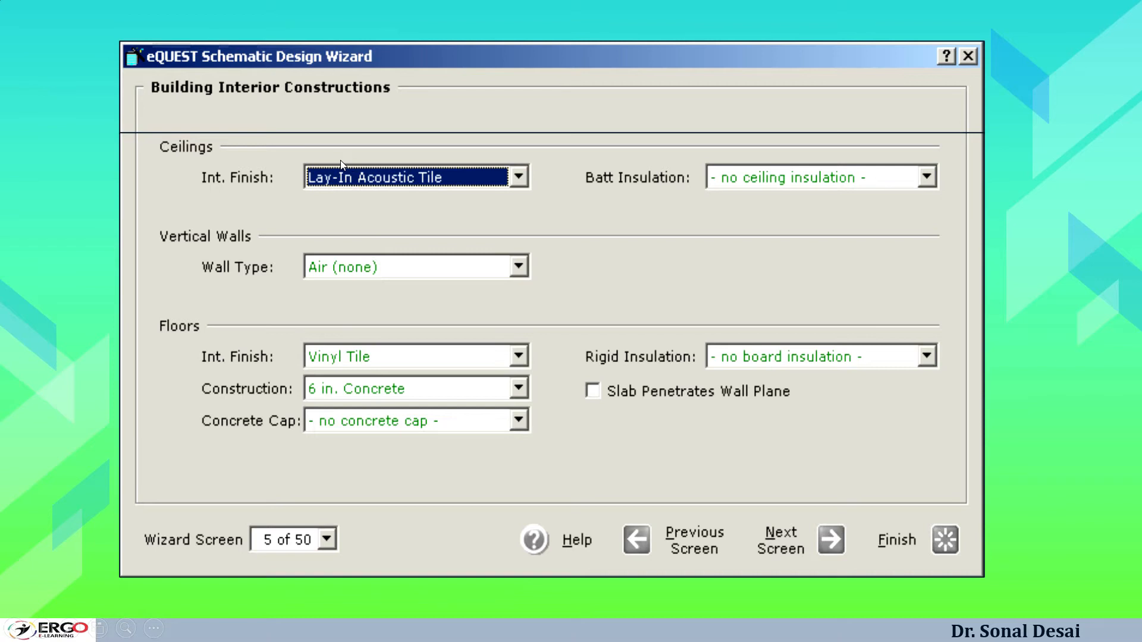
pyautogui.moveTo(273, 223)
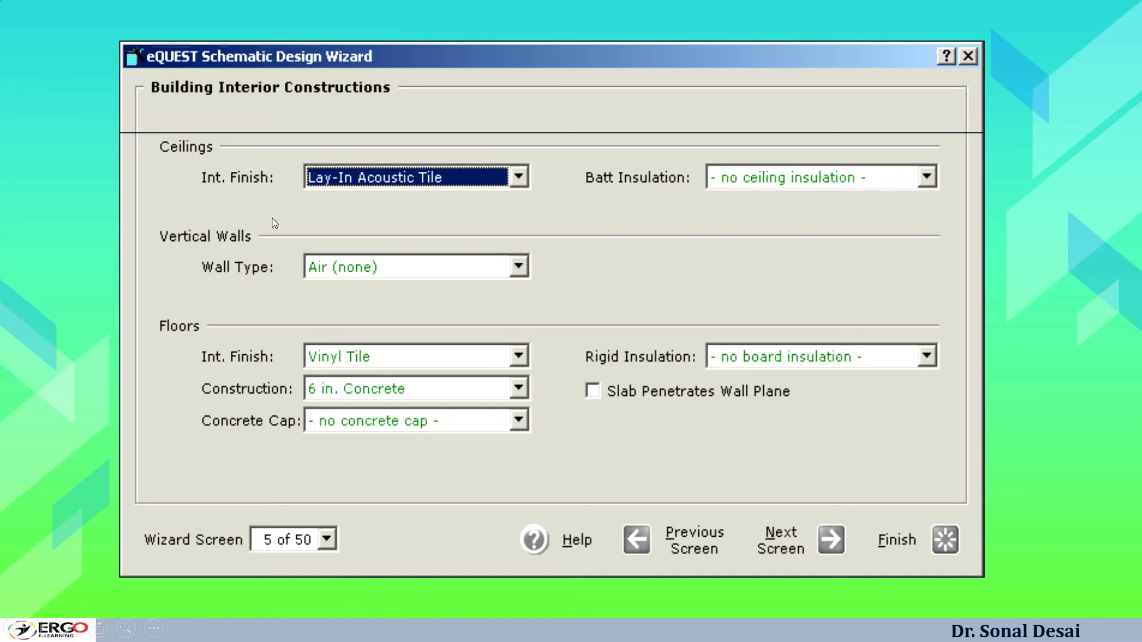
pyautogui.moveTo(248, 324)
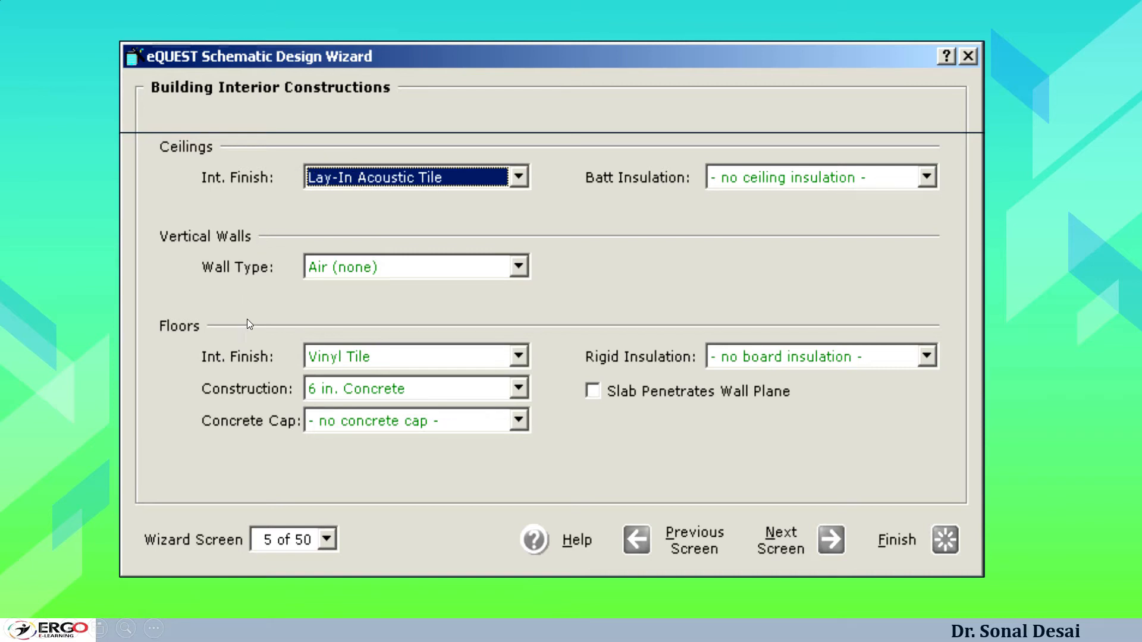
pyautogui.moveTo(386, 383)
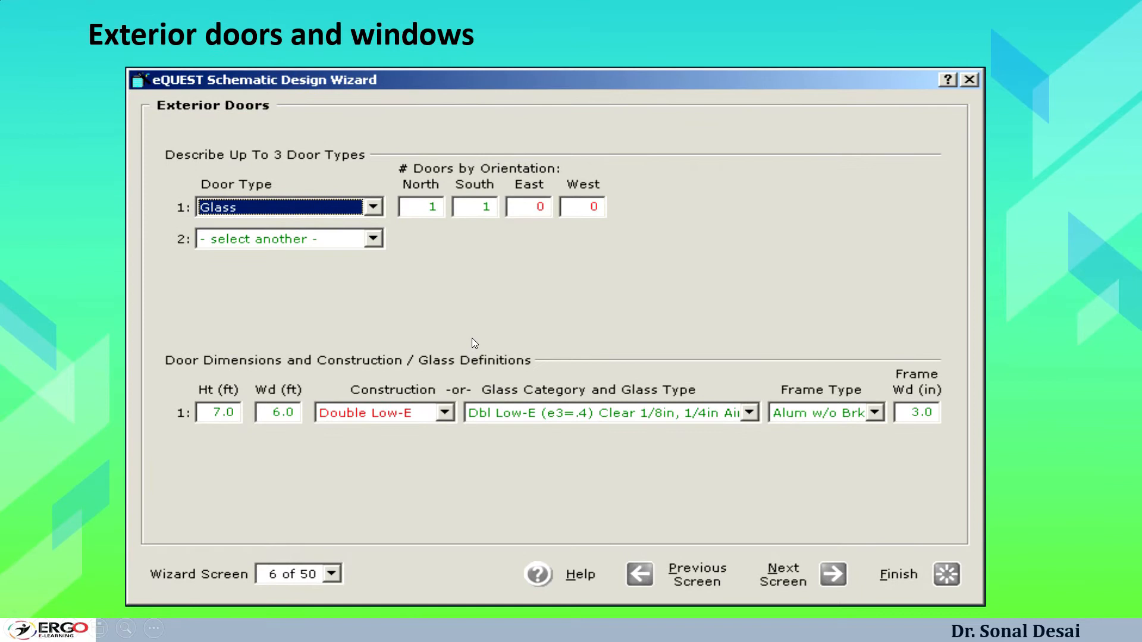
pyautogui.moveTo(468, 342)
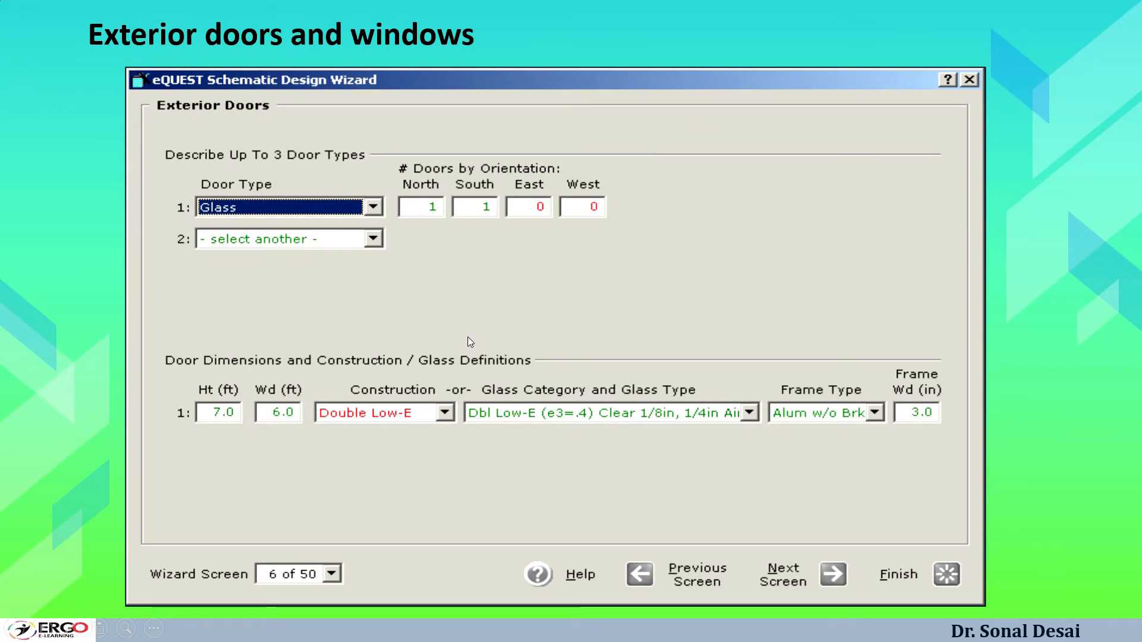
pyautogui.moveTo(466, 341)
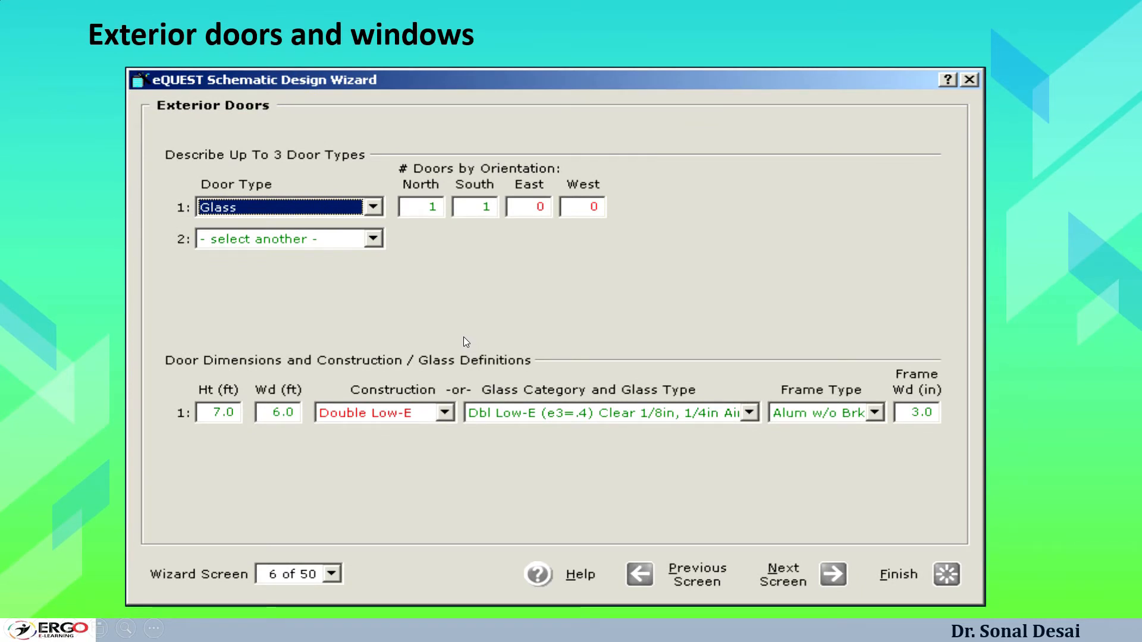
pyautogui.moveTo(455, 343)
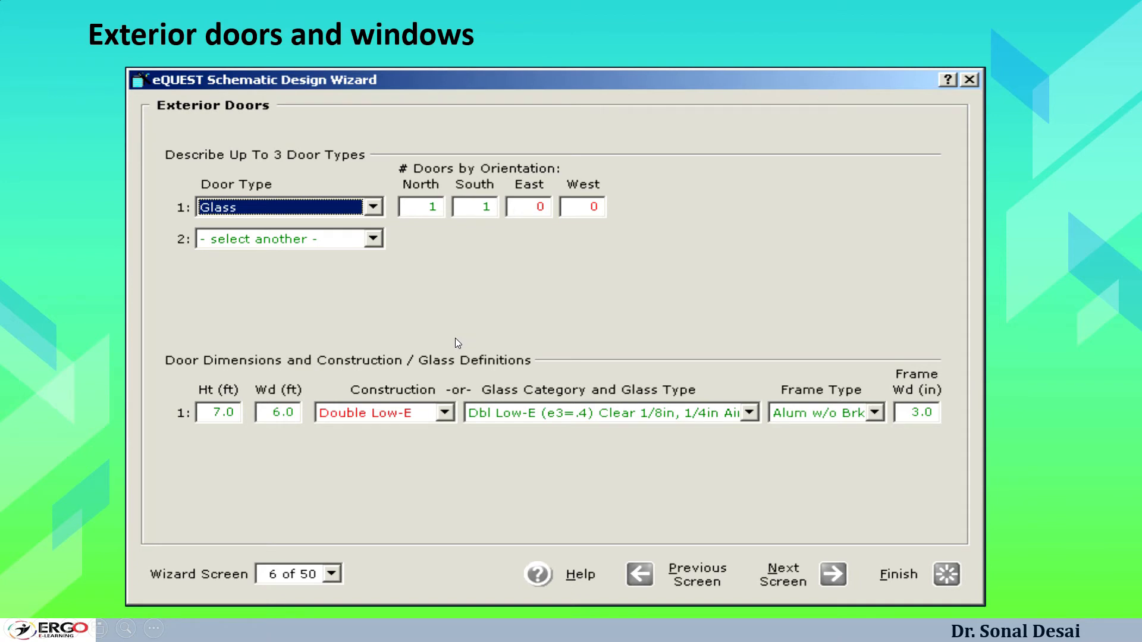
pyautogui.moveTo(584, 190)
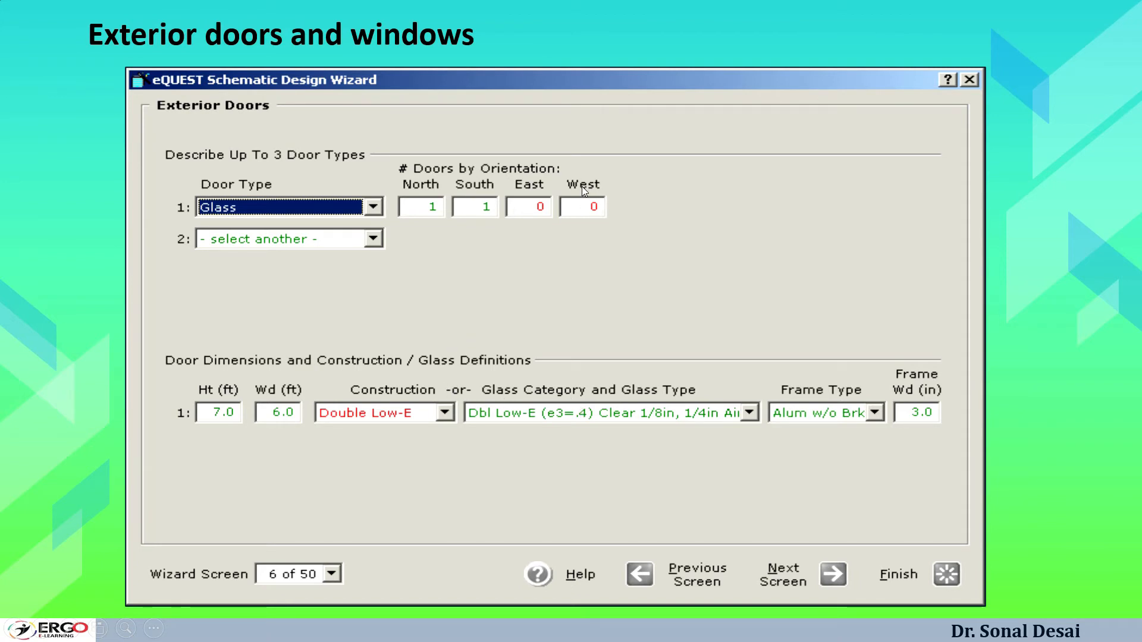
pyautogui.moveTo(470, 202)
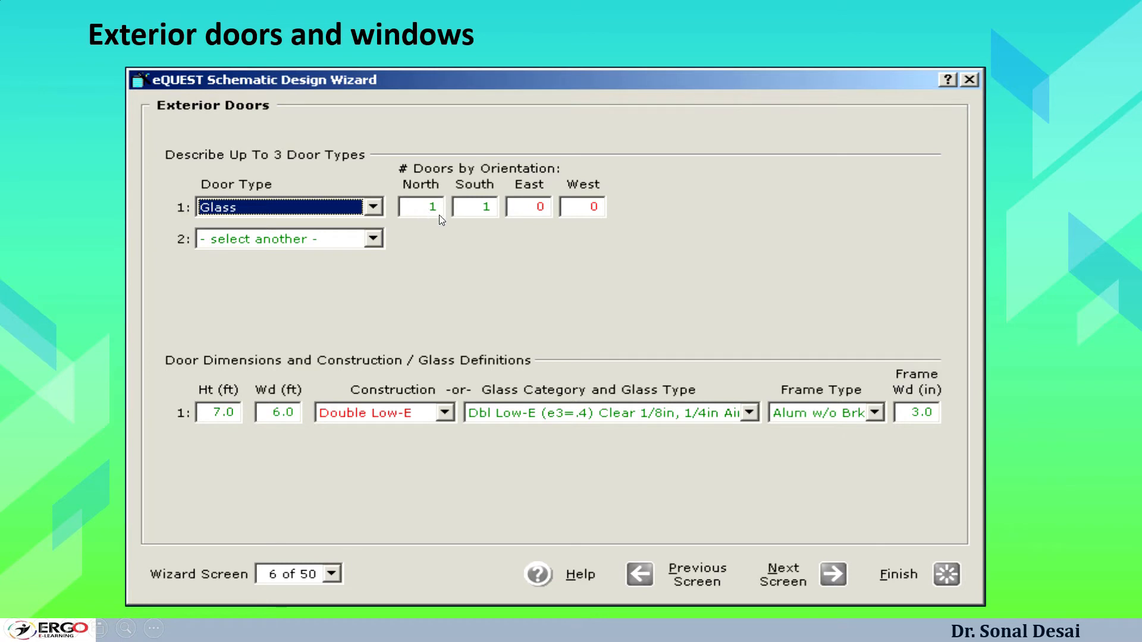
pyautogui.moveTo(473, 310)
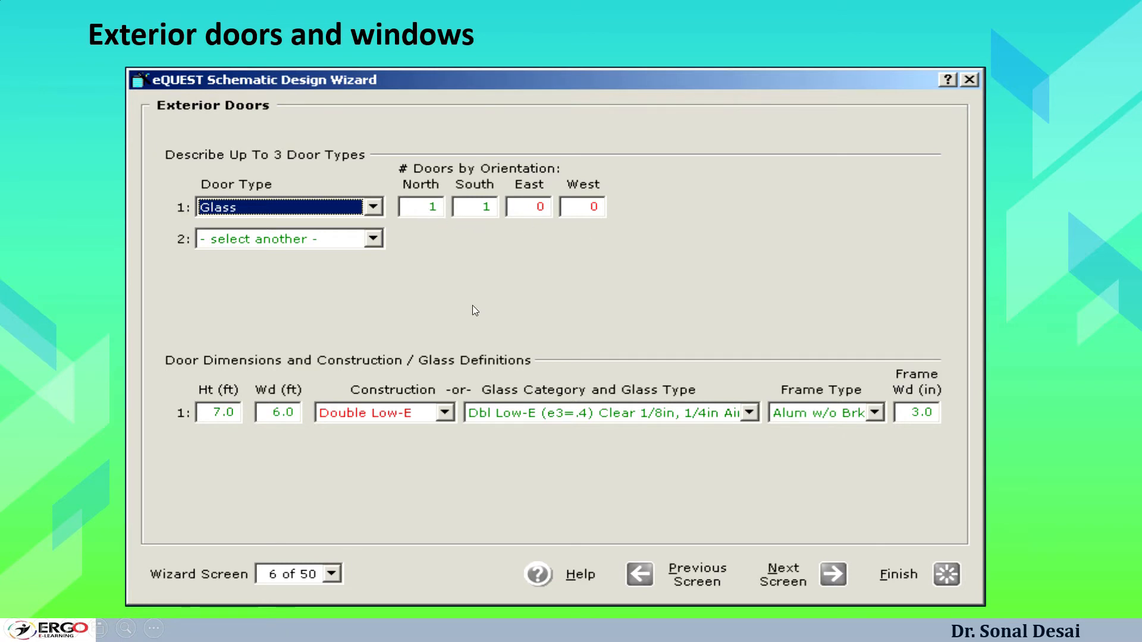
pyautogui.moveTo(448, 331)
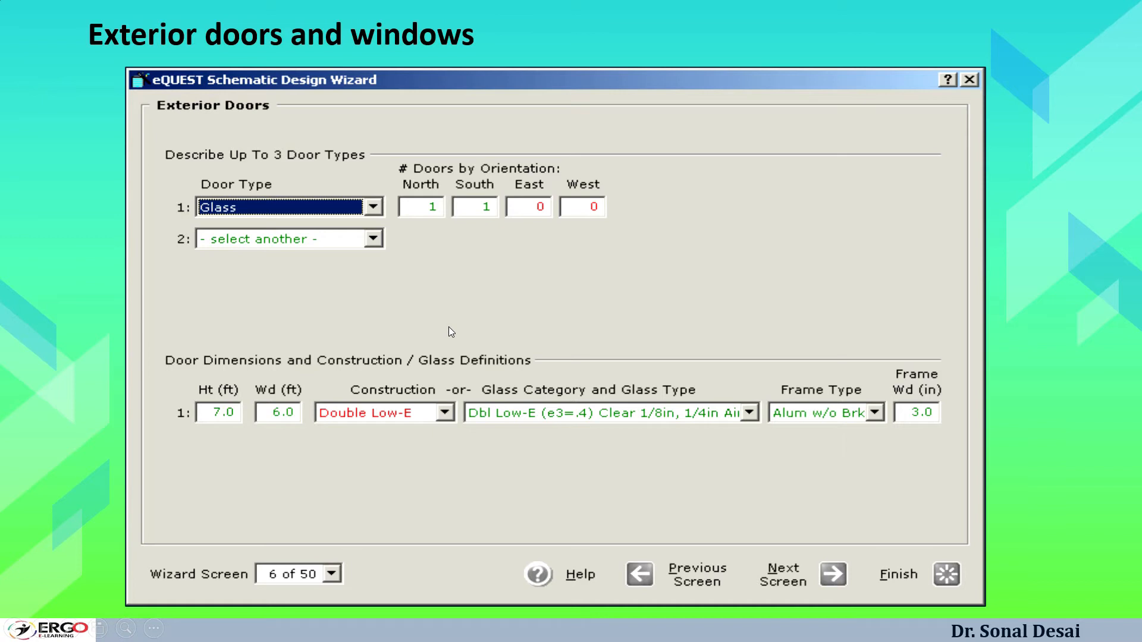
pyautogui.moveTo(370, 347)
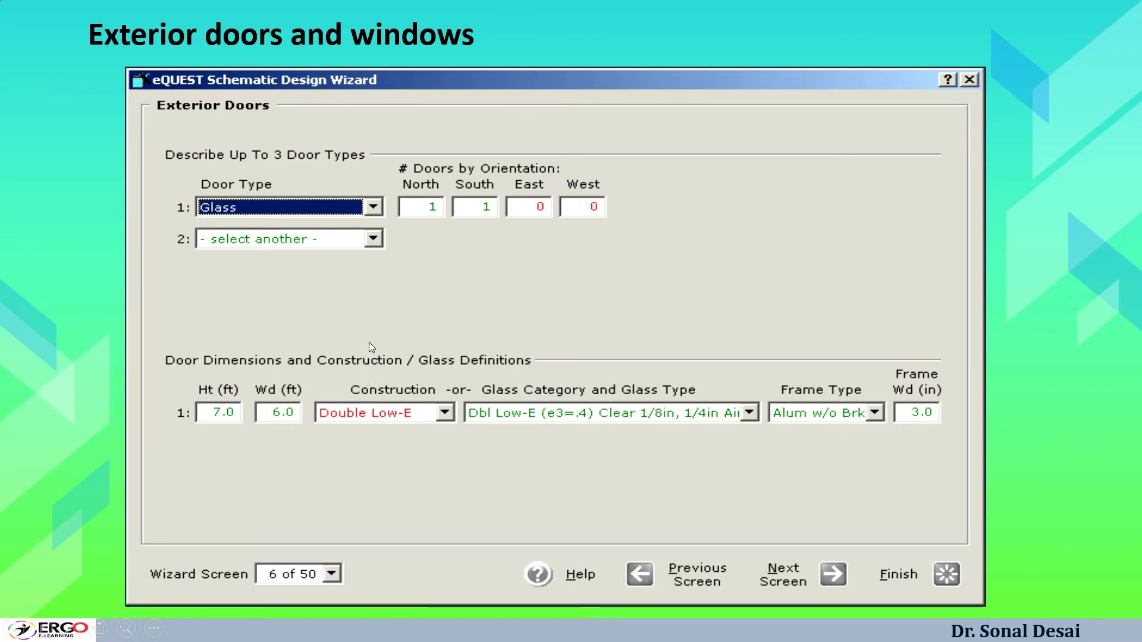
pyautogui.moveTo(371, 334)
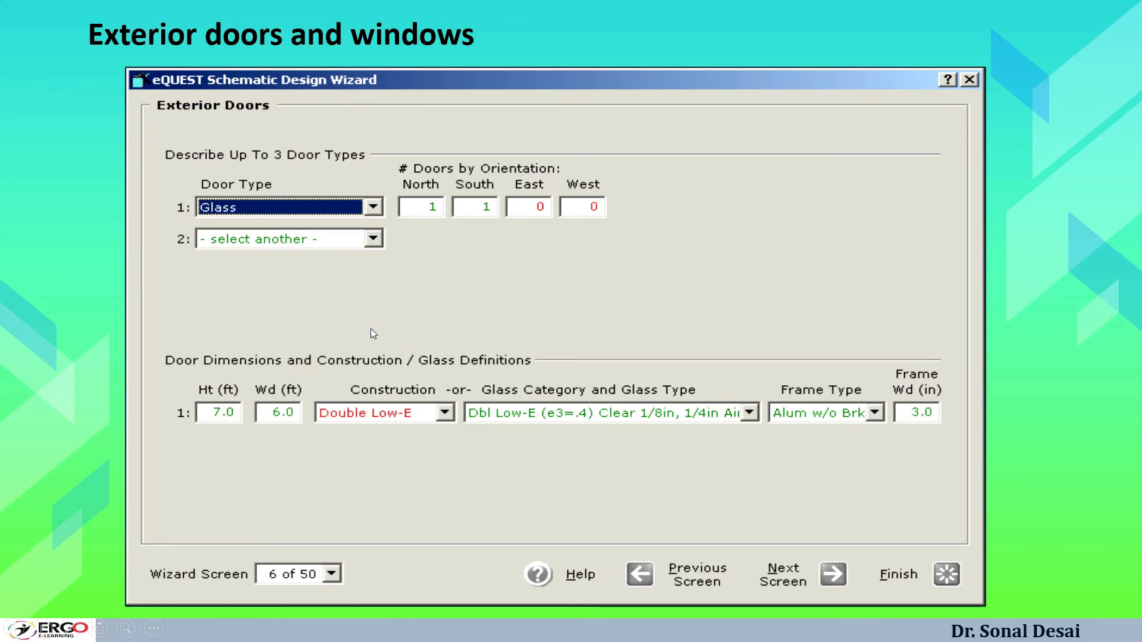
pyautogui.moveTo(434, 407)
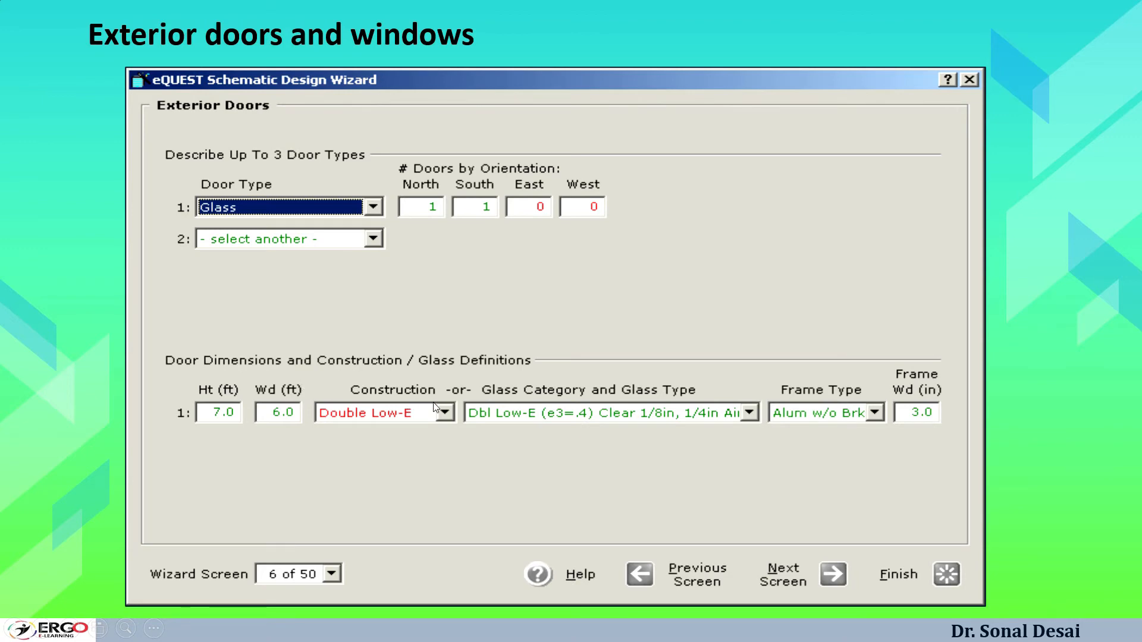
pyautogui.moveTo(792, 416)
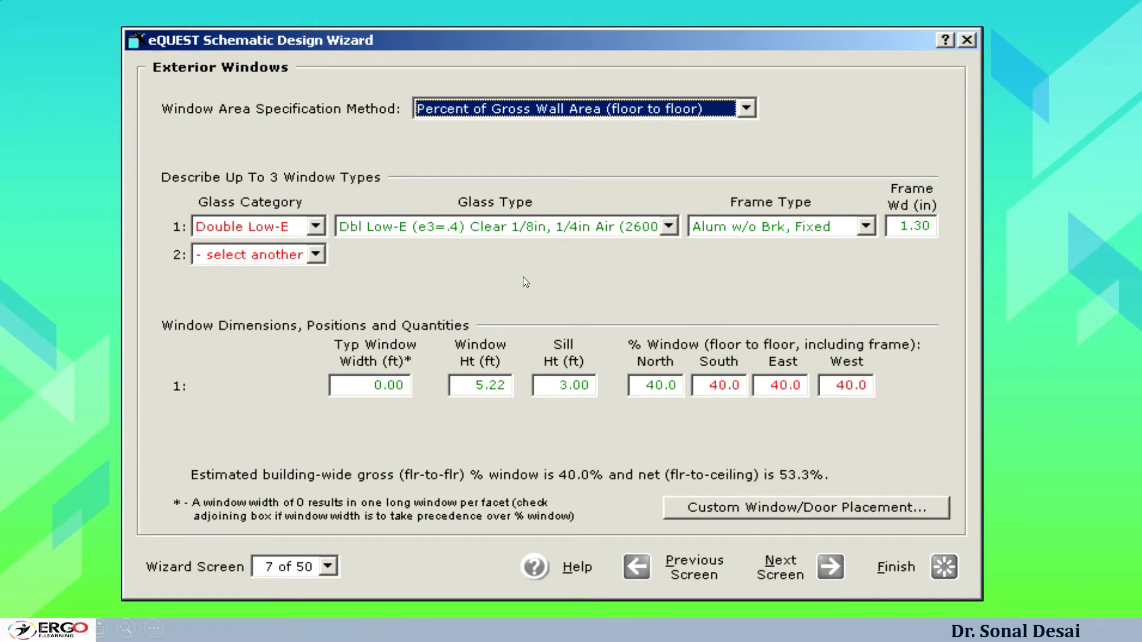
pyautogui.moveTo(748, 139)
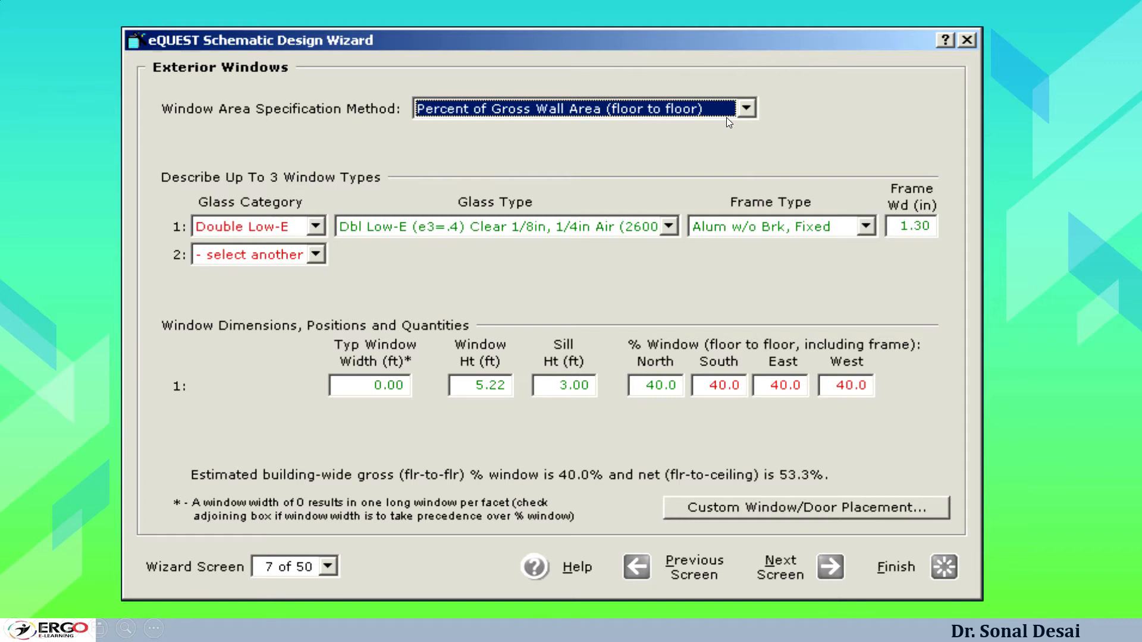
pyautogui.moveTo(713, 151)
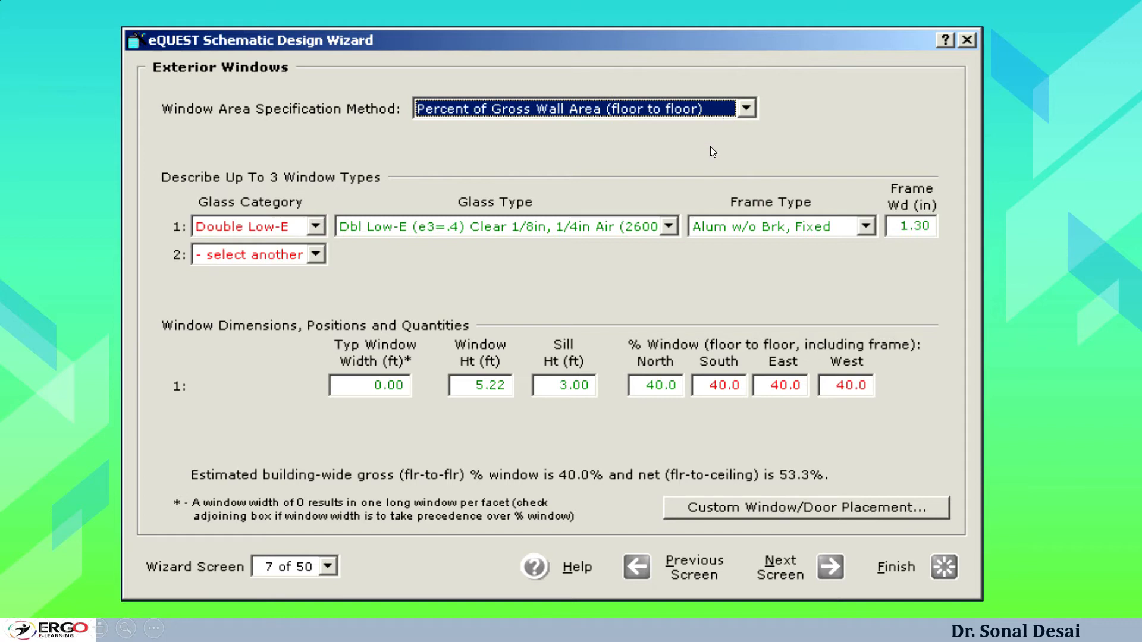
pyautogui.moveTo(530, 398)
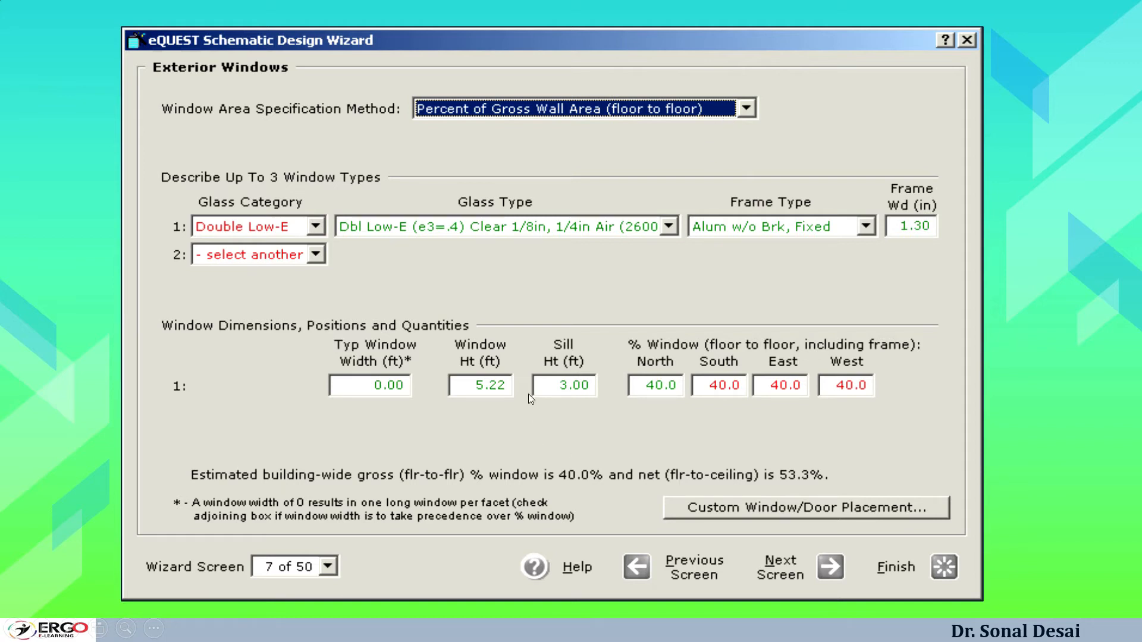
pyautogui.moveTo(721, 420)
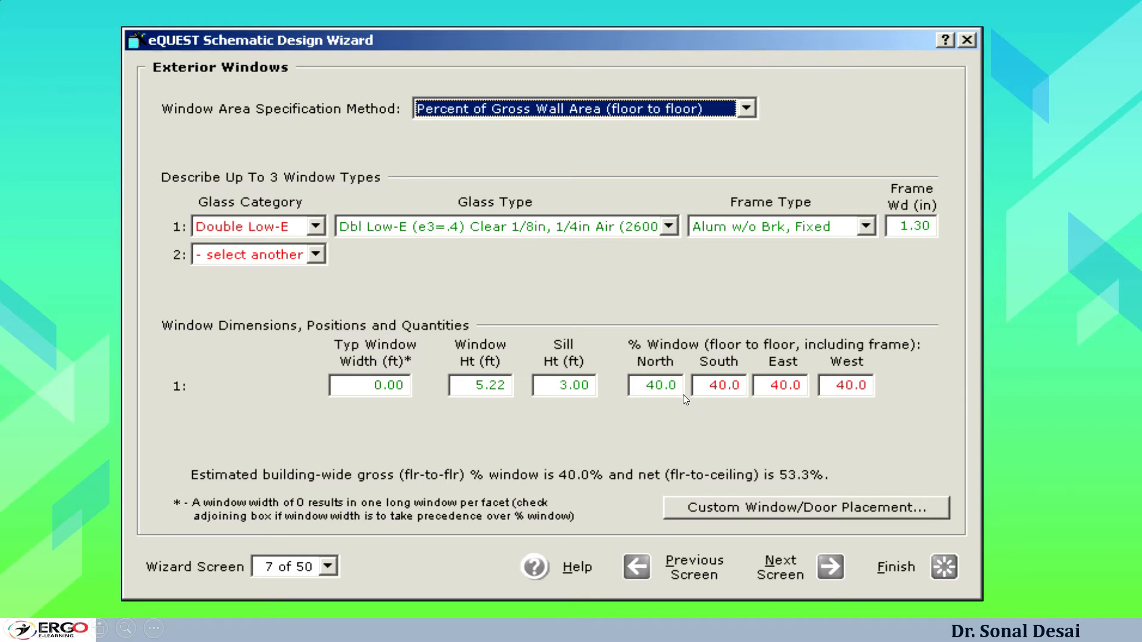
pyautogui.moveTo(678, 396)
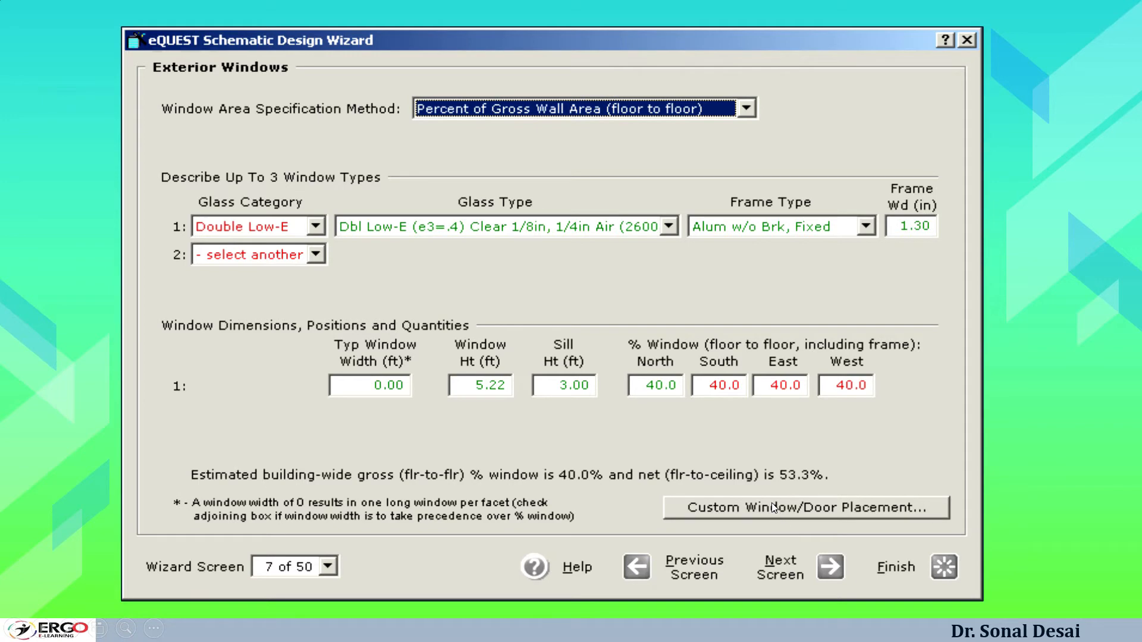
pyautogui.moveTo(737, 449)
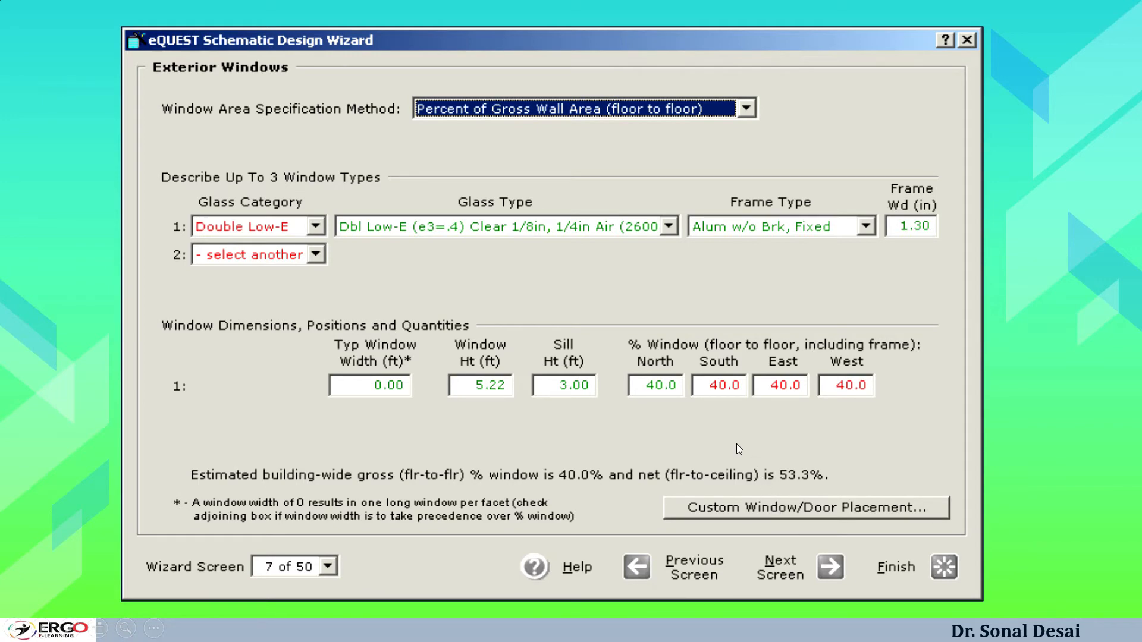
# Advance from Exterior Windows to screen 8, Exterior Window Shades and Blinds
pyautogui.click(828, 567)
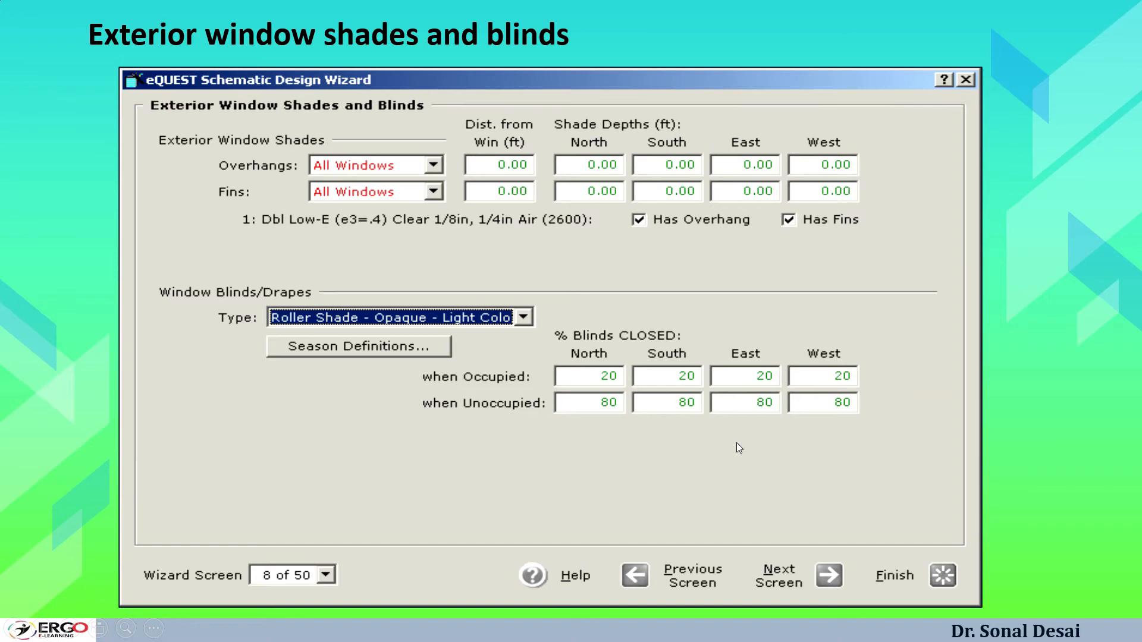
pyautogui.moveTo(736, 438)
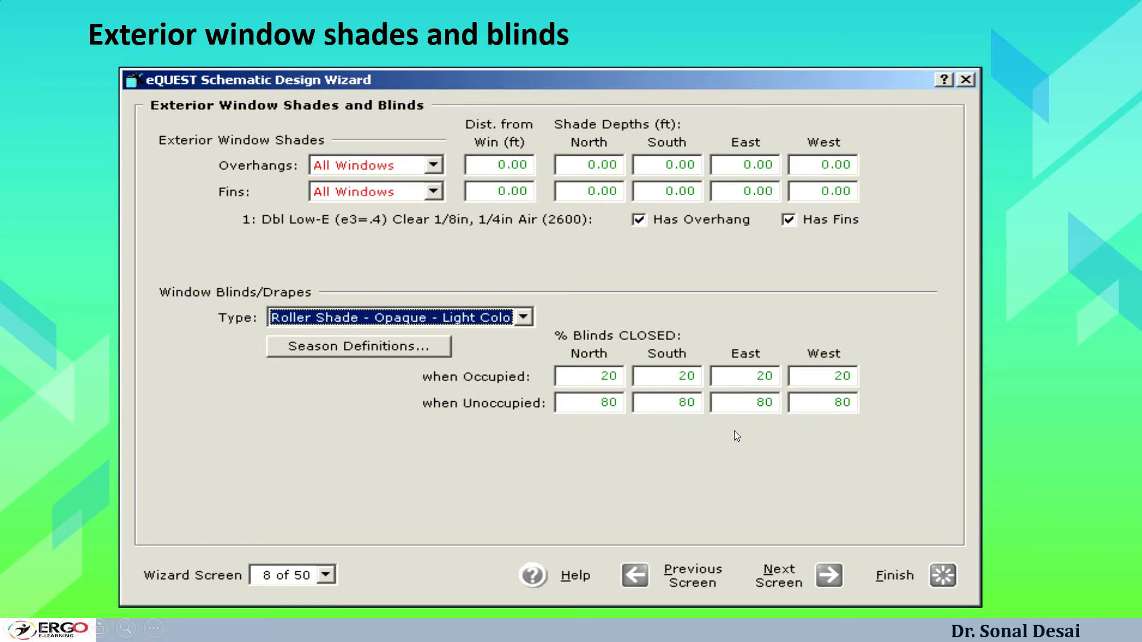
pyautogui.moveTo(918, 62)
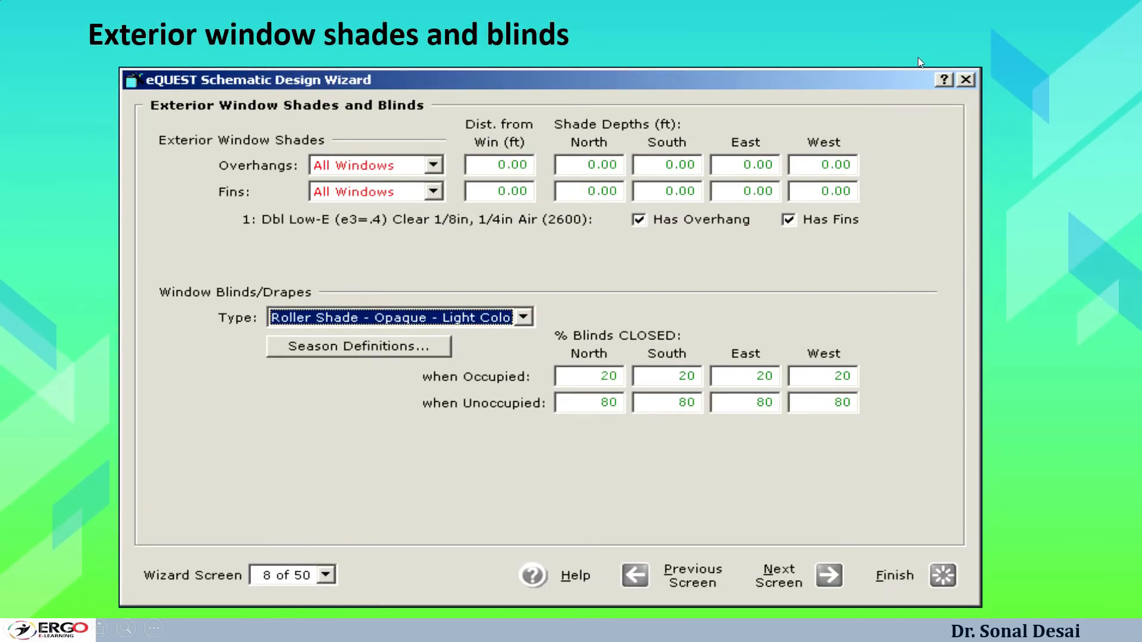
pyautogui.moveTo(119, 363)
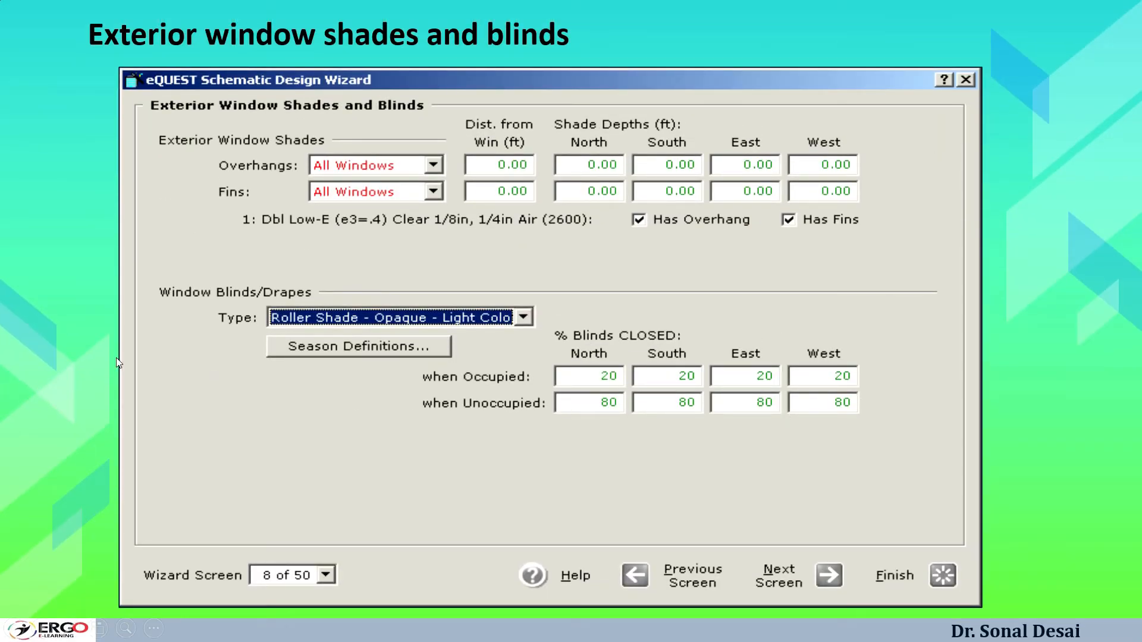
pyautogui.moveTo(323, 422)
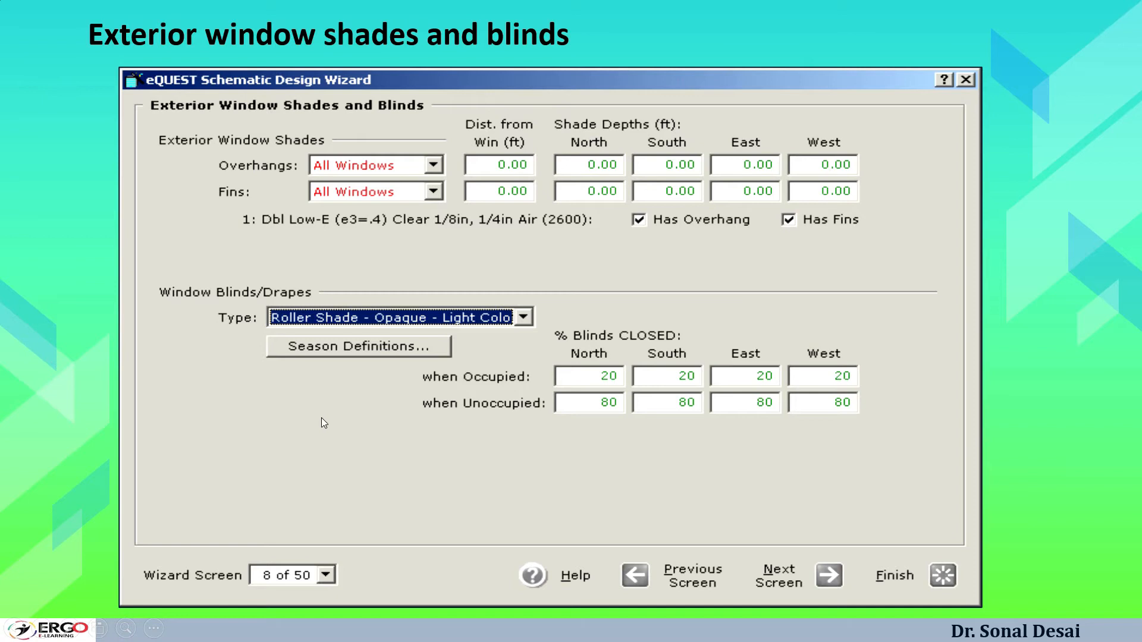
pyautogui.moveTo(299, 522)
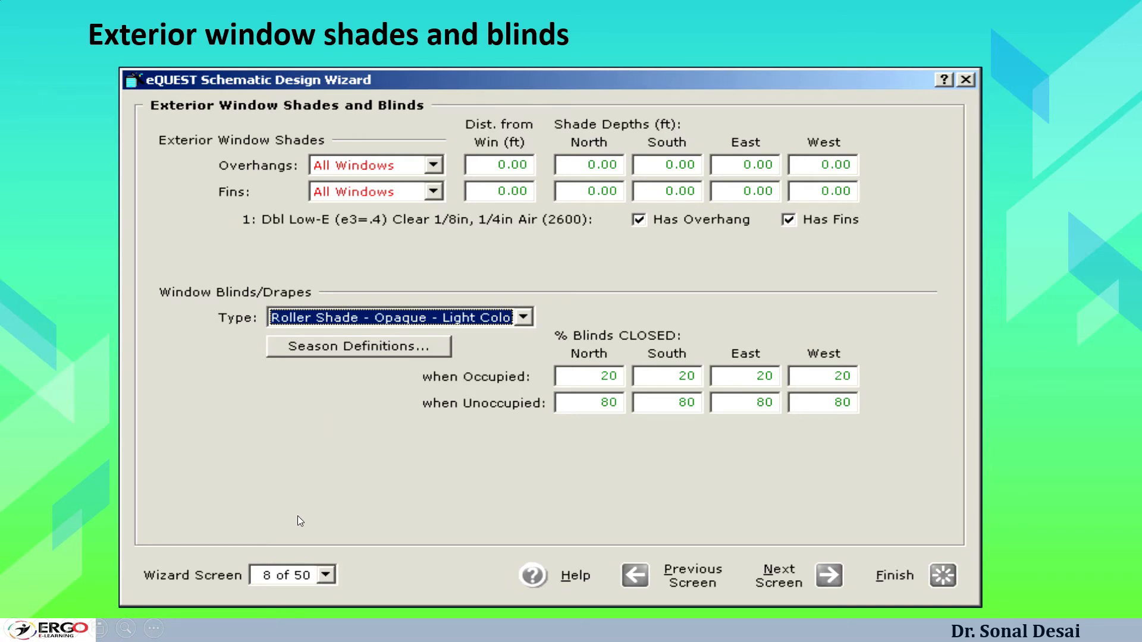
pyautogui.moveTo(295, 512)
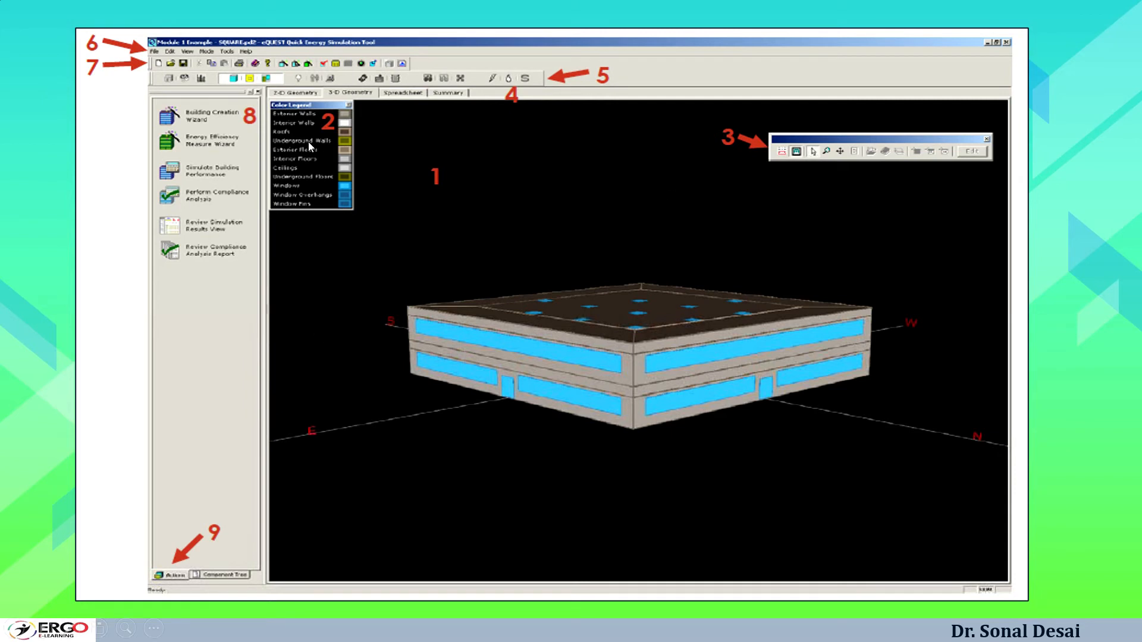
pyautogui.moveTo(428, 465)
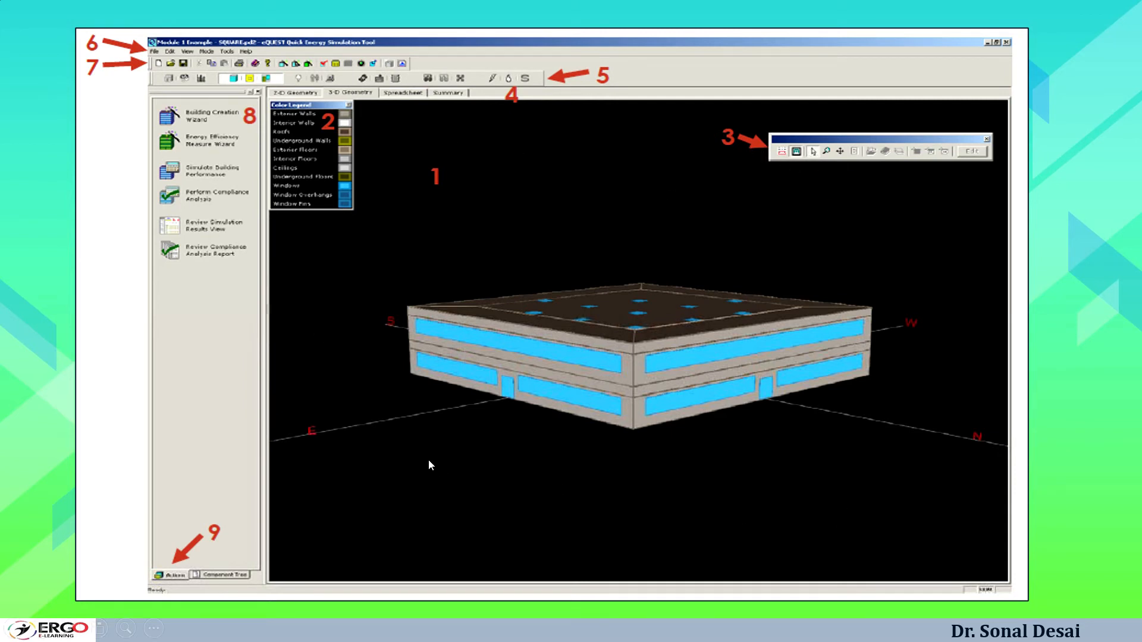
pyautogui.moveTo(425, 356)
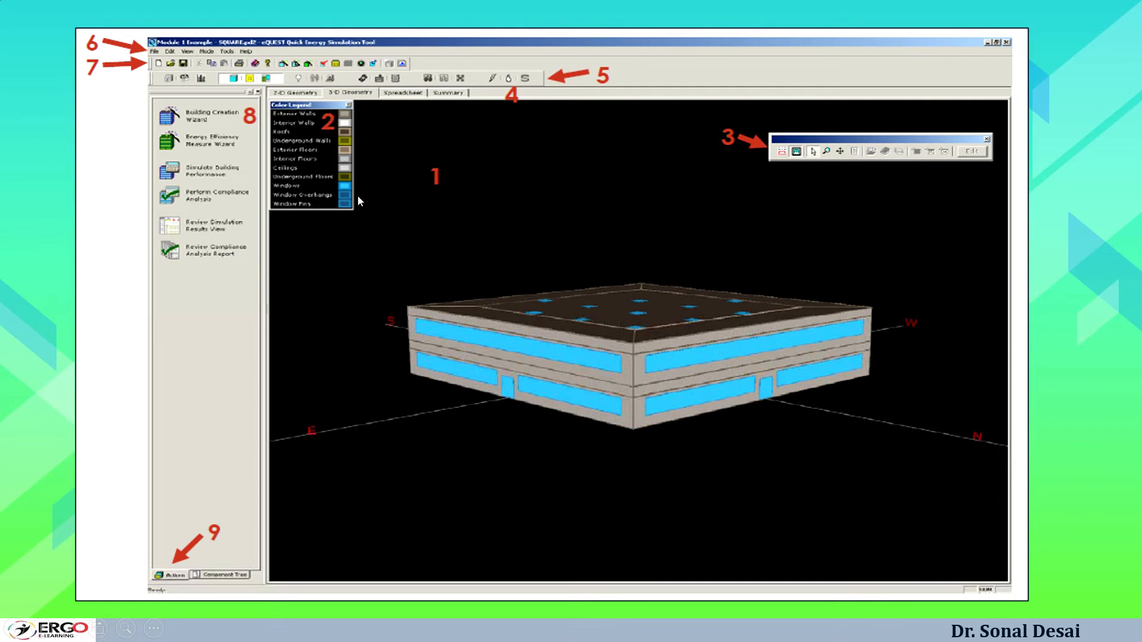
pyautogui.moveTo(426, 205)
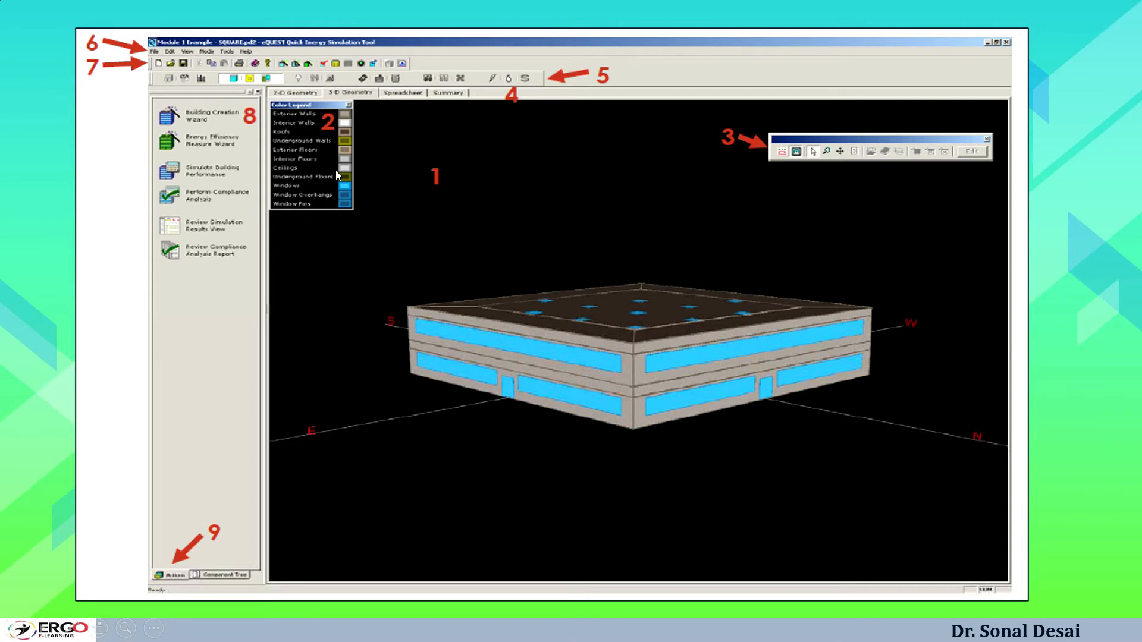
pyautogui.moveTo(943, 201)
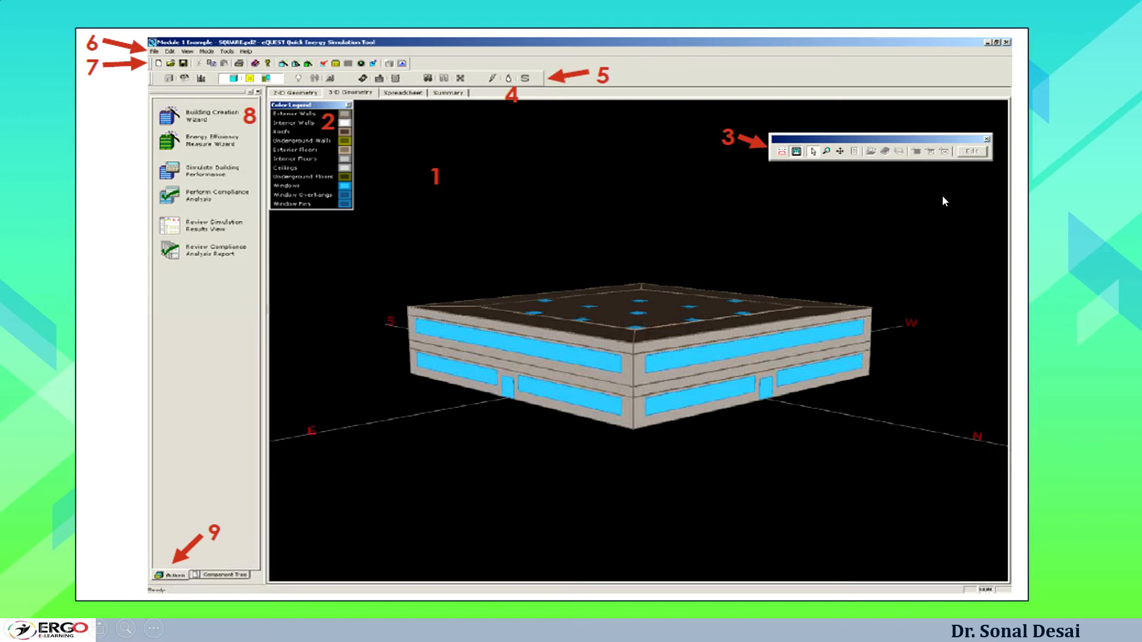
pyautogui.moveTo(892, 156)
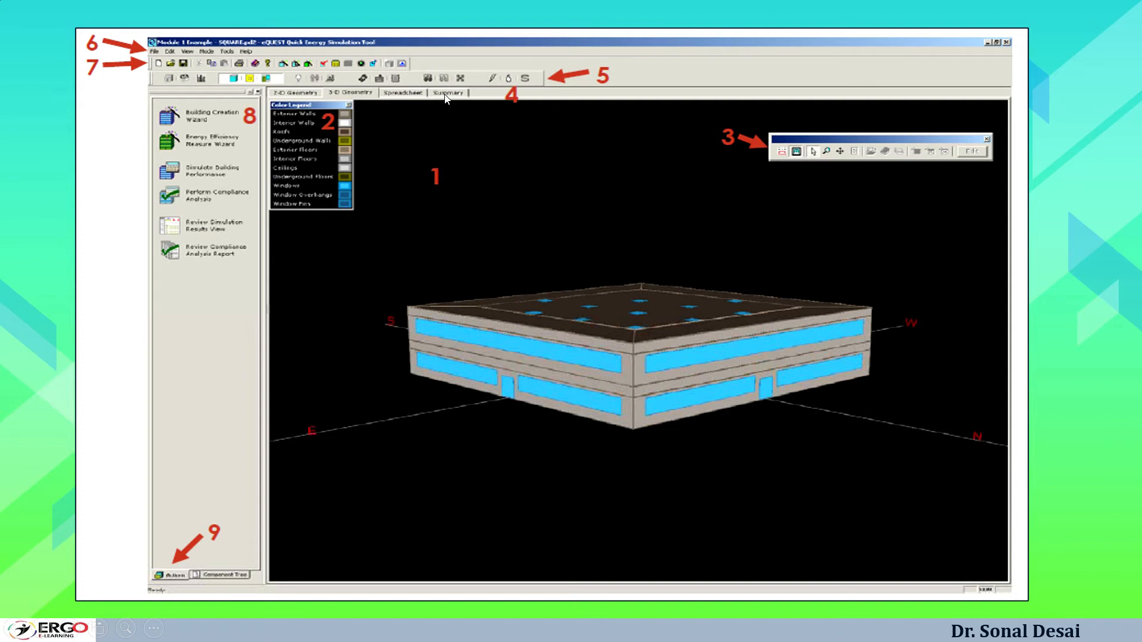
pyautogui.moveTo(502, 104)
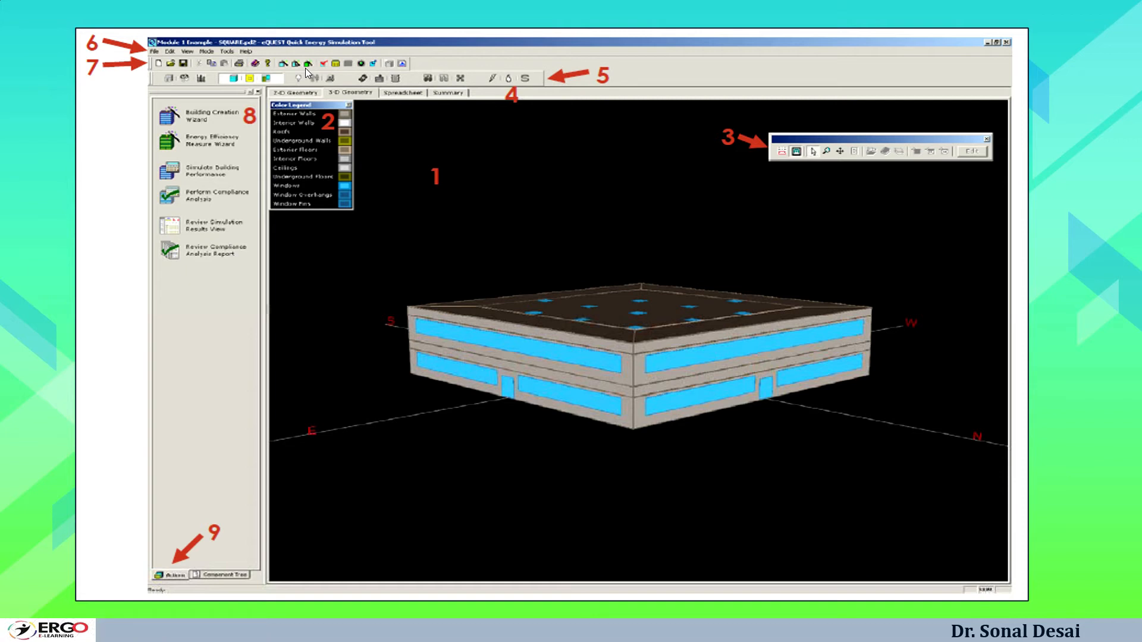
pyautogui.moveTo(82, 65)
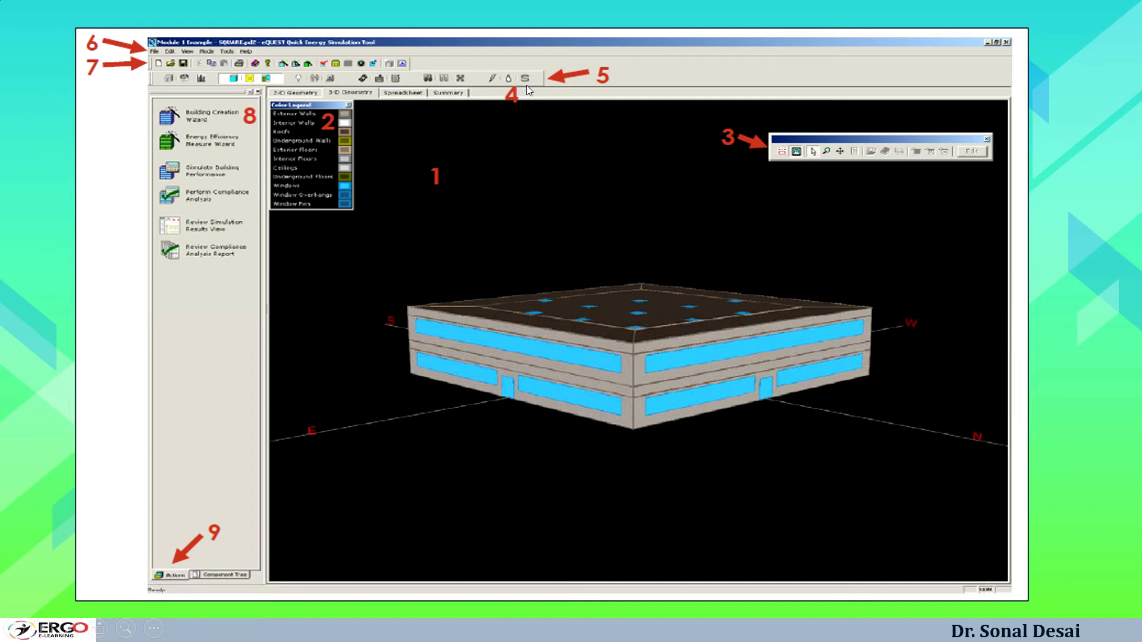
pyautogui.moveTo(158, 36)
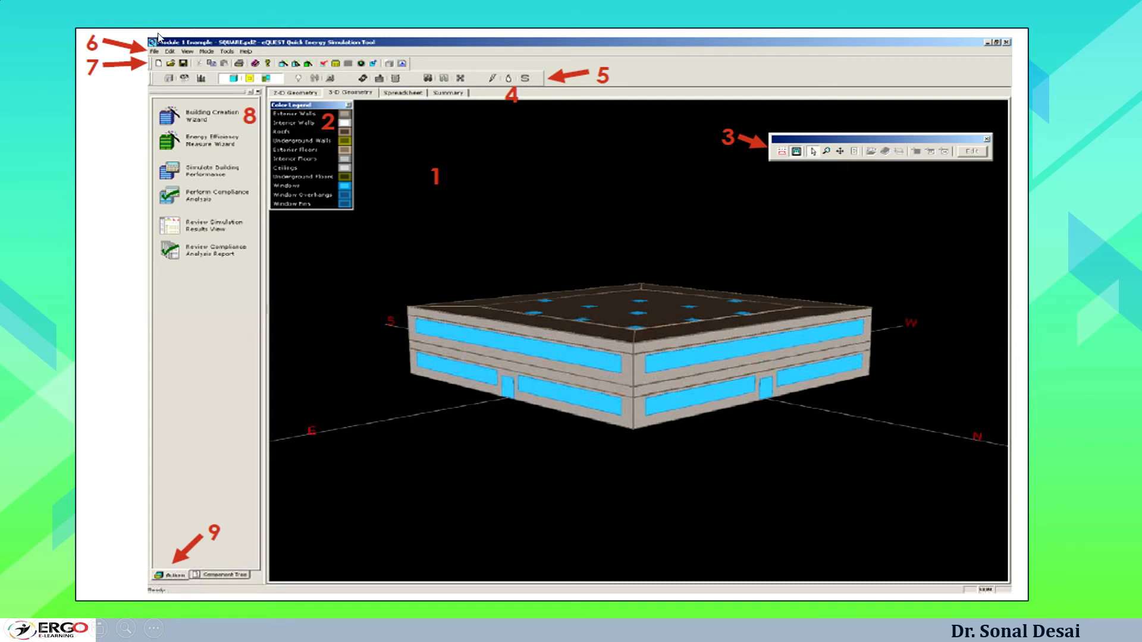
pyautogui.moveTo(166, 60)
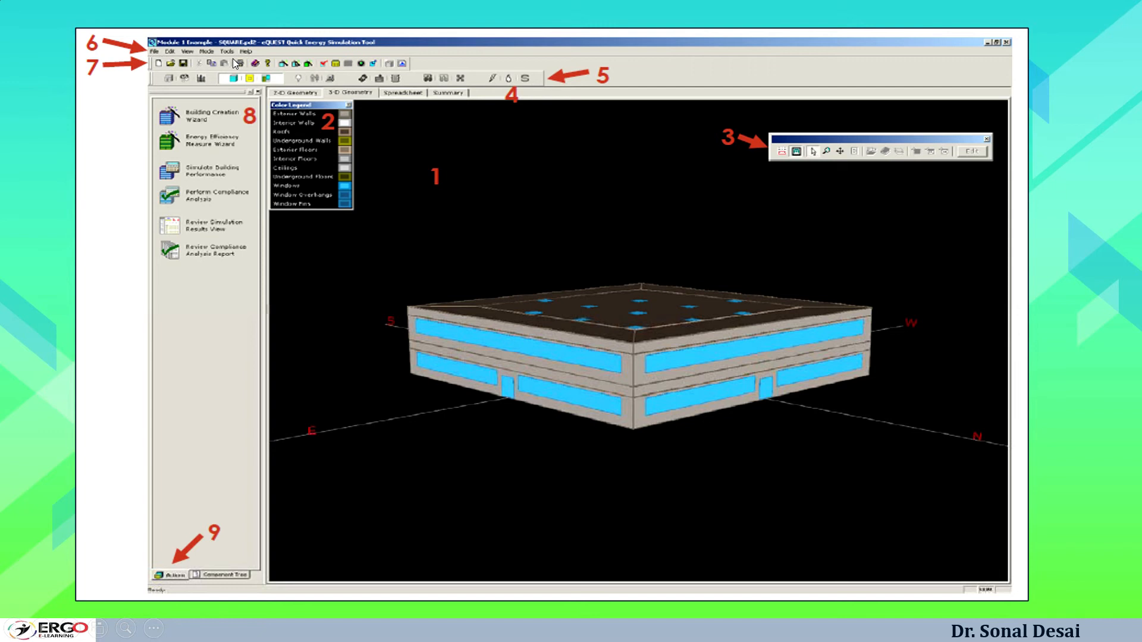
pyautogui.moveTo(163, 57)
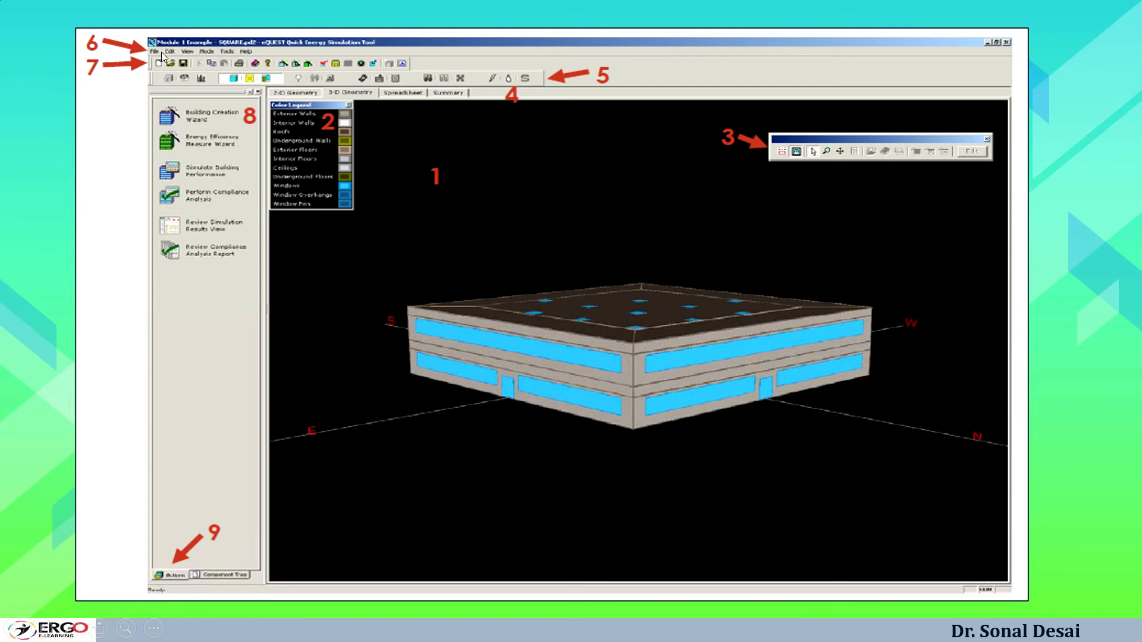
pyautogui.moveTo(159, 59)
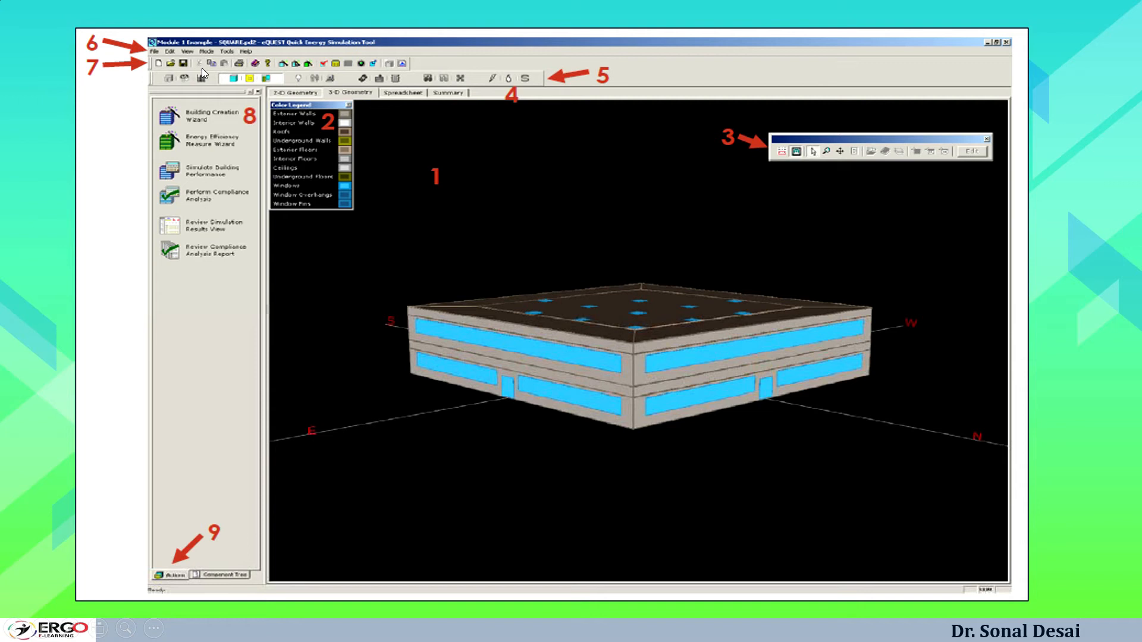
pyautogui.moveTo(202, 140)
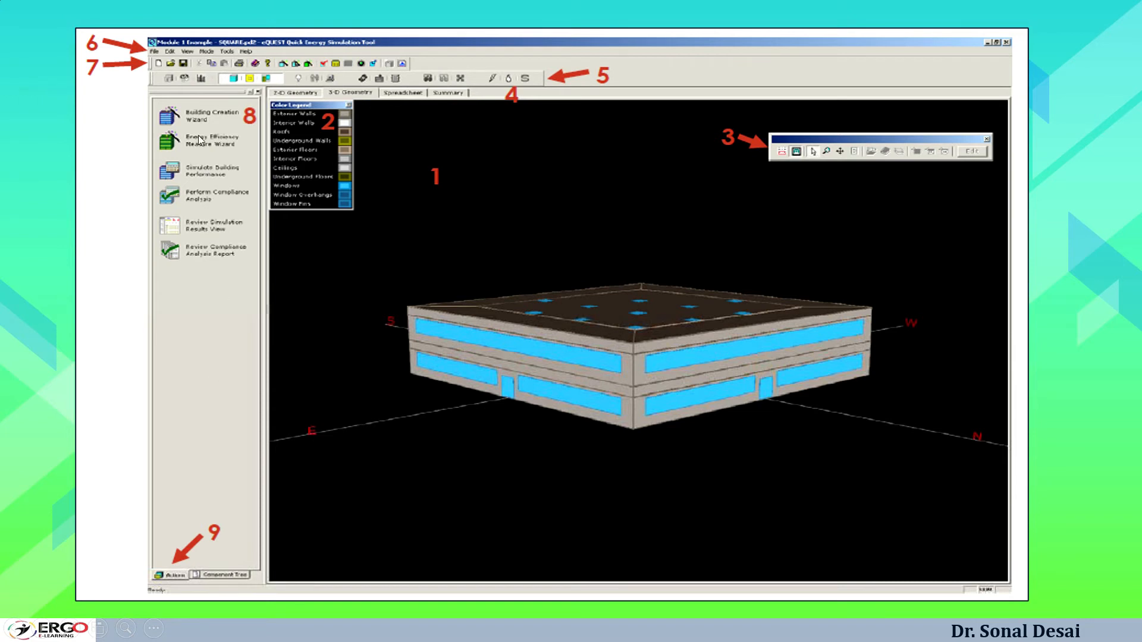
pyautogui.moveTo(169, 229)
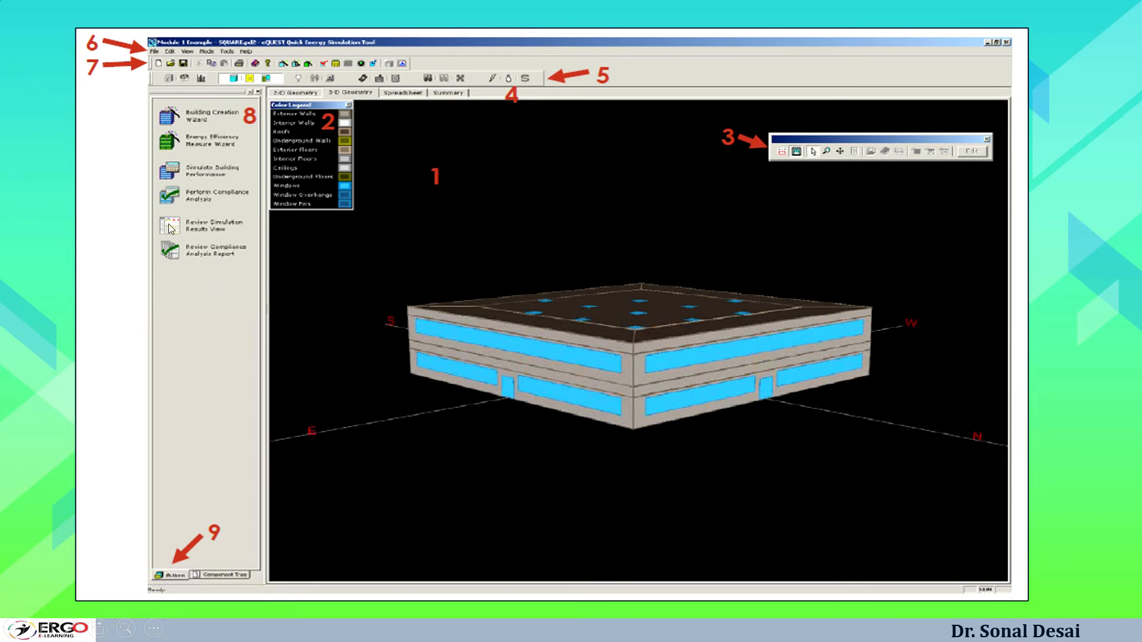
pyautogui.moveTo(179, 133)
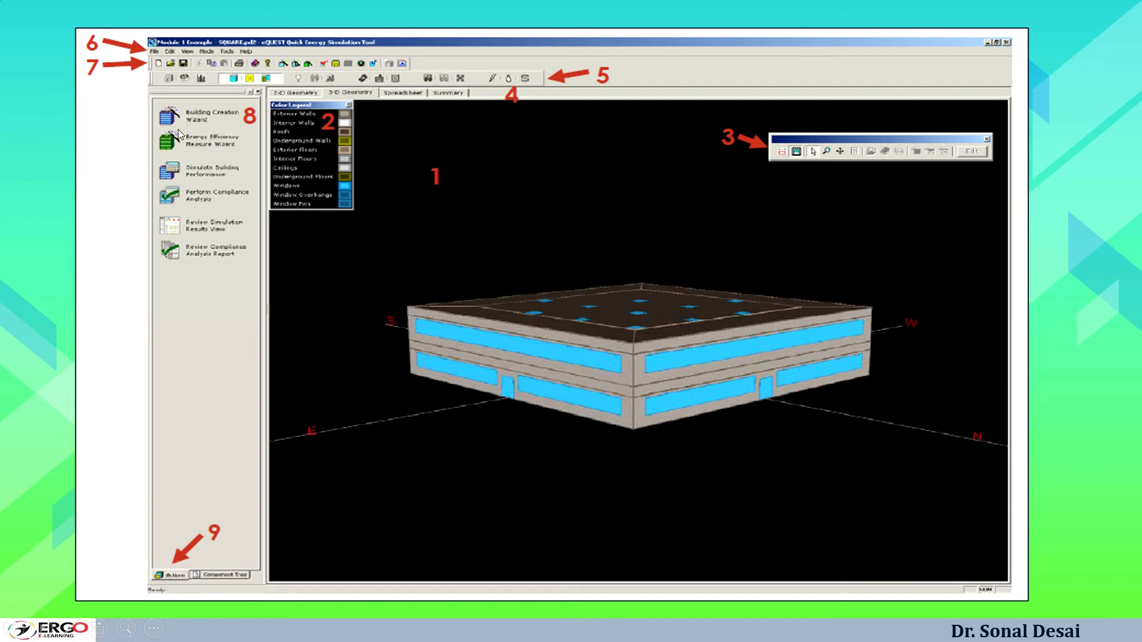
pyautogui.moveTo(207, 161)
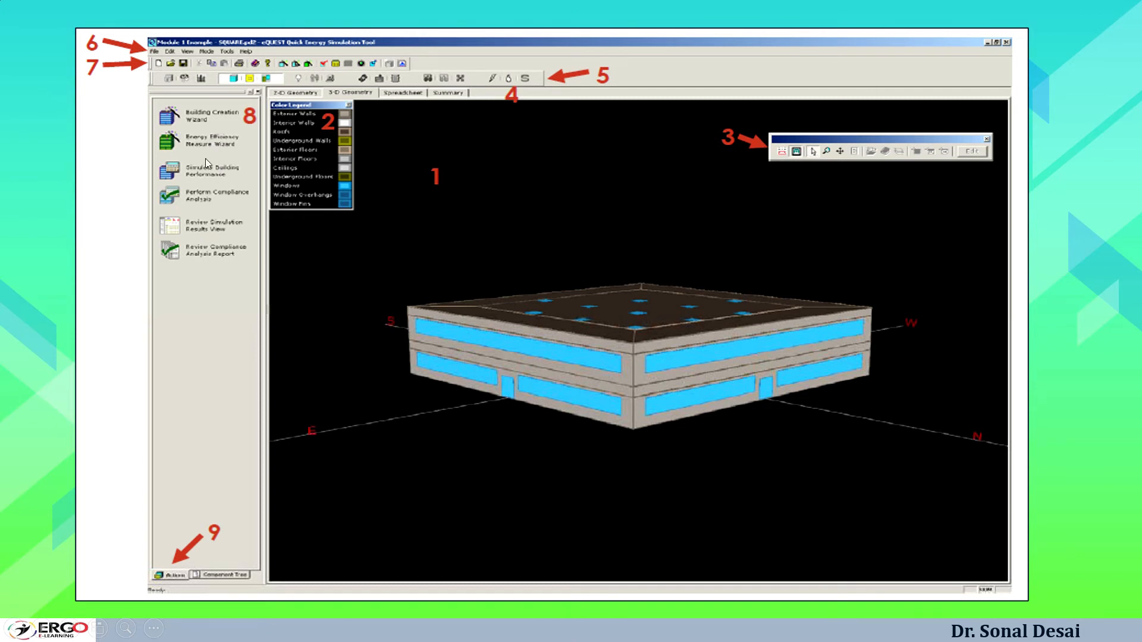
pyautogui.moveTo(198, 204)
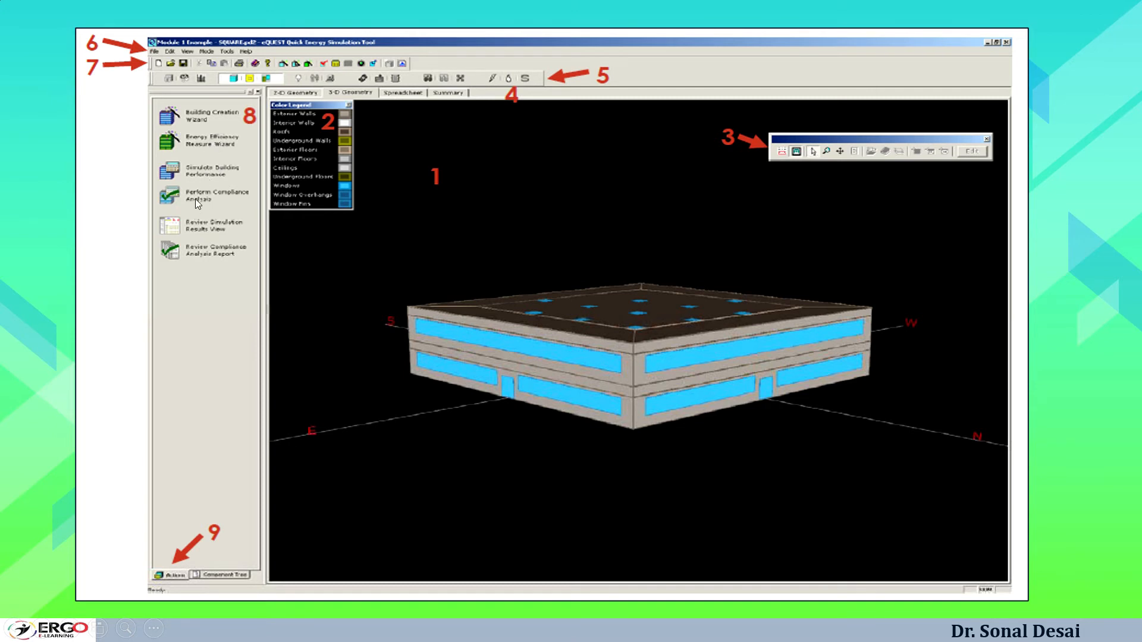
pyautogui.moveTo(179, 595)
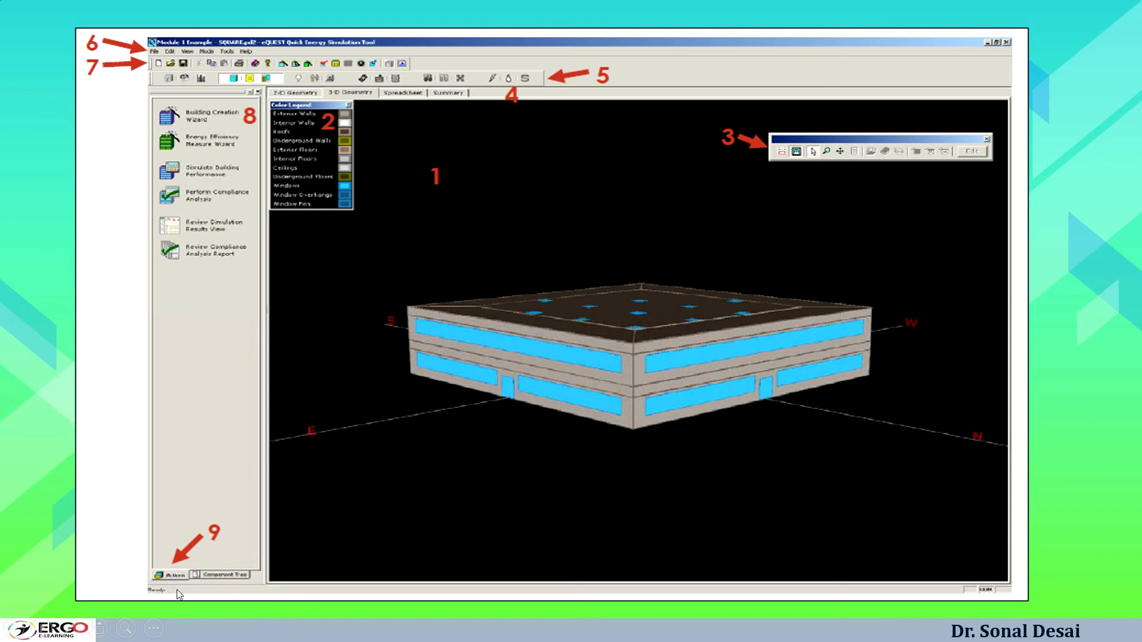
pyautogui.moveTo(198, 587)
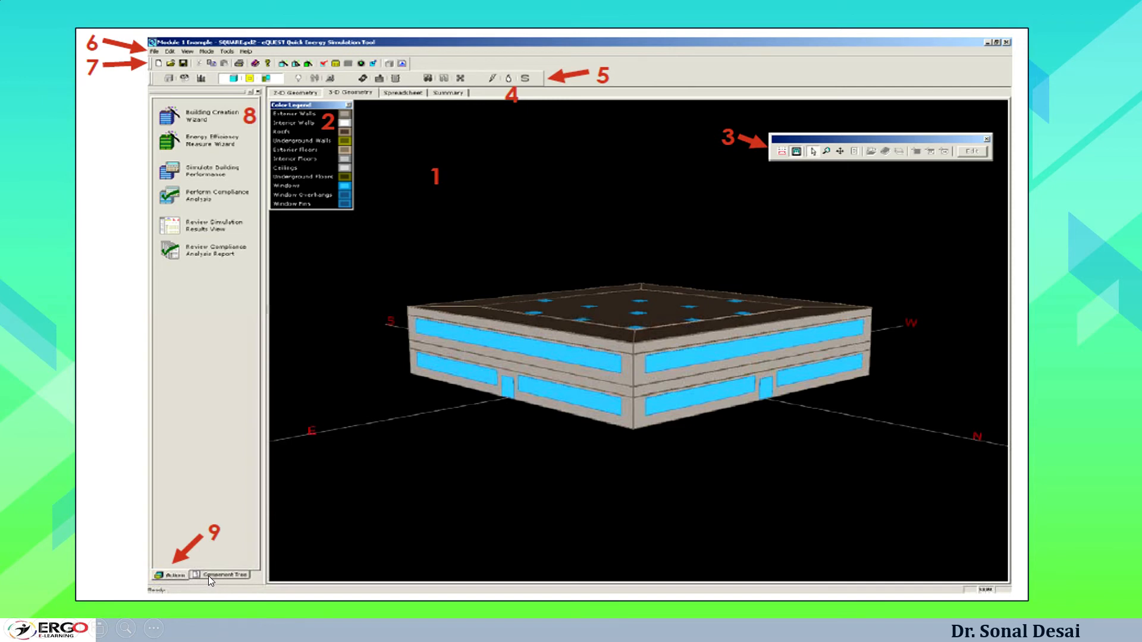
pyautogui.moveTo(590, 375)
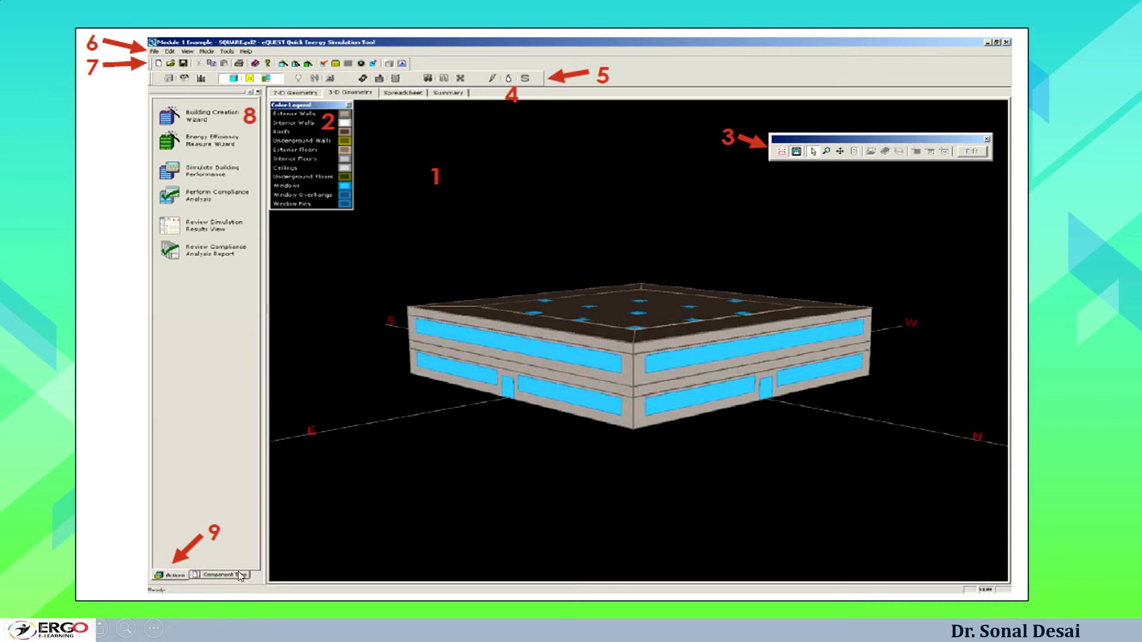
pyautogui.moveTo(240, 415)
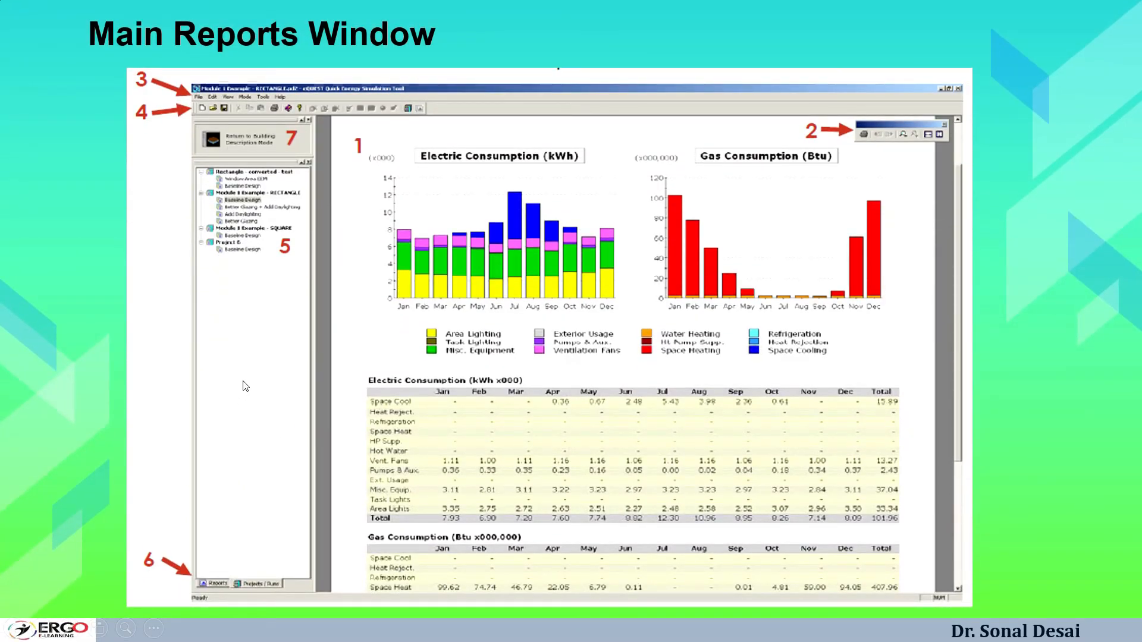
pyautogui.moveTo(278, 220)
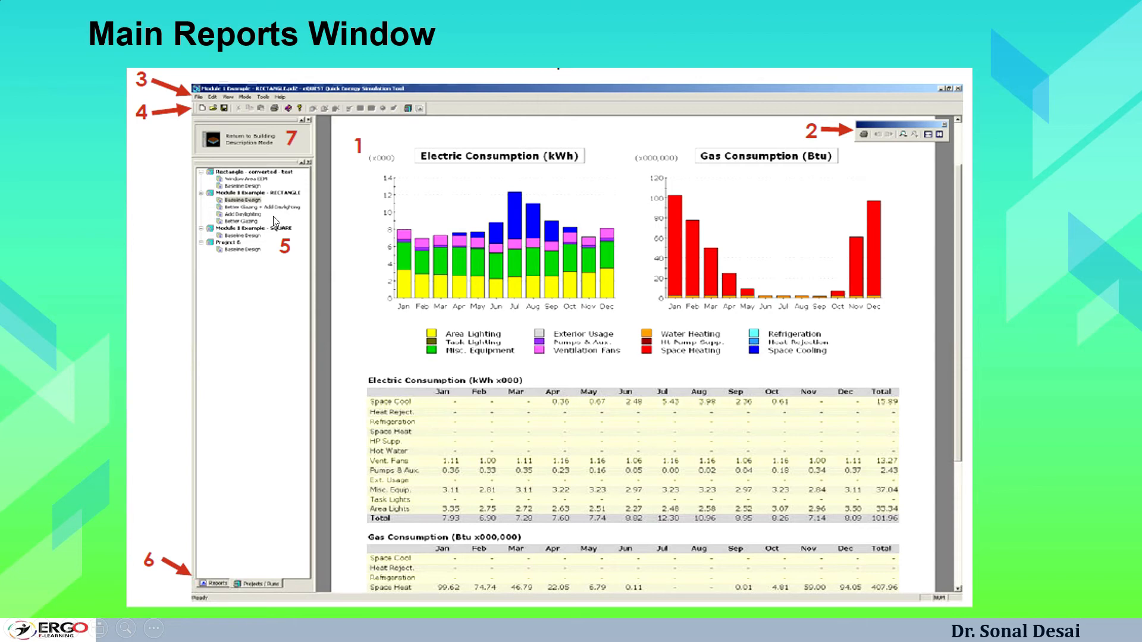
pyautogui.moveTo(275, 220)
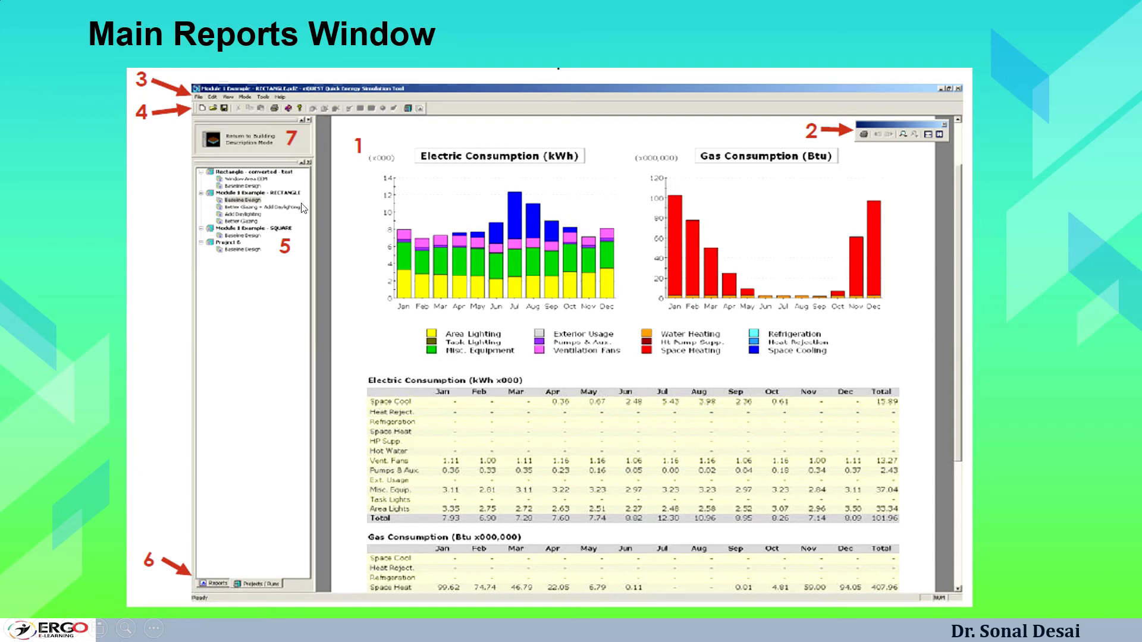
pyautogui.moveTo(745, 489)
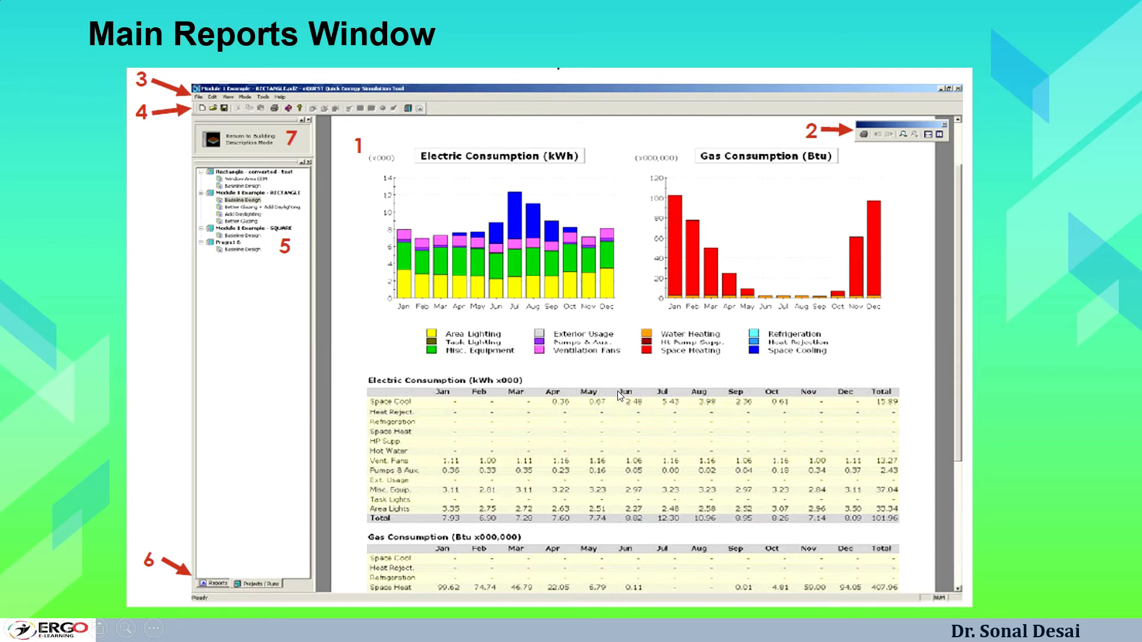
pyautogui.moveTo(607, 392)
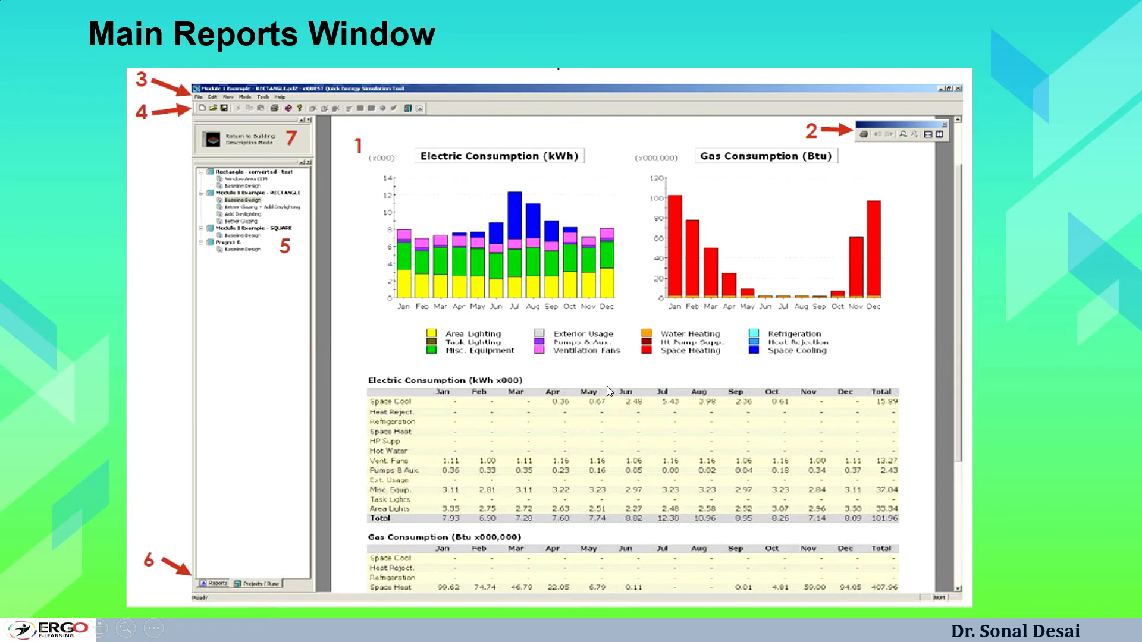
pyautogui.moveTo(594, 387)
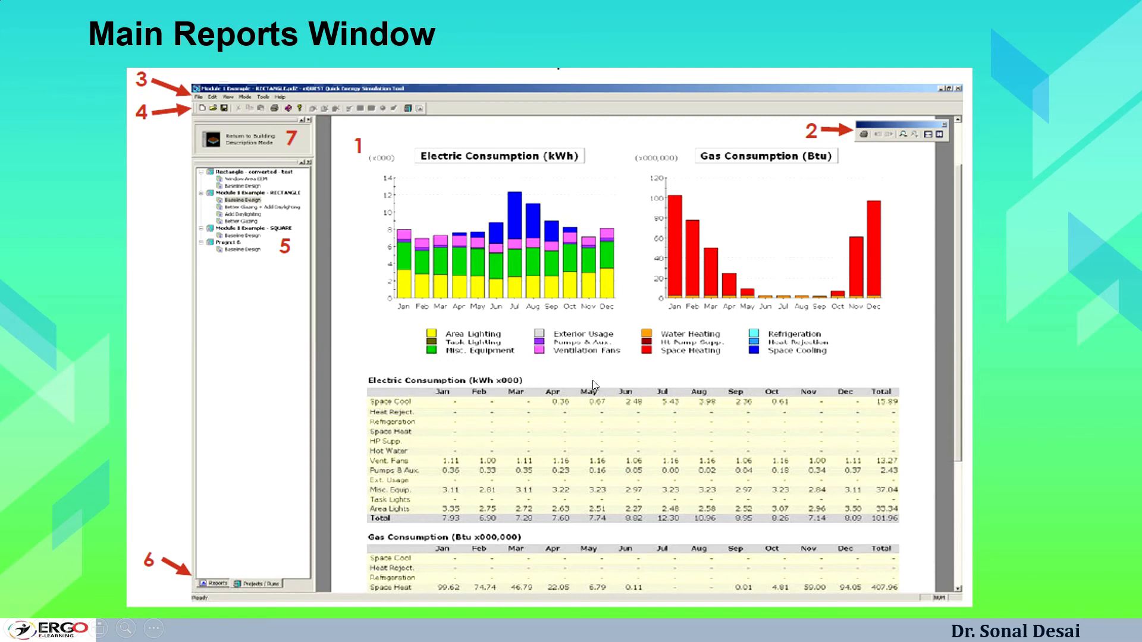